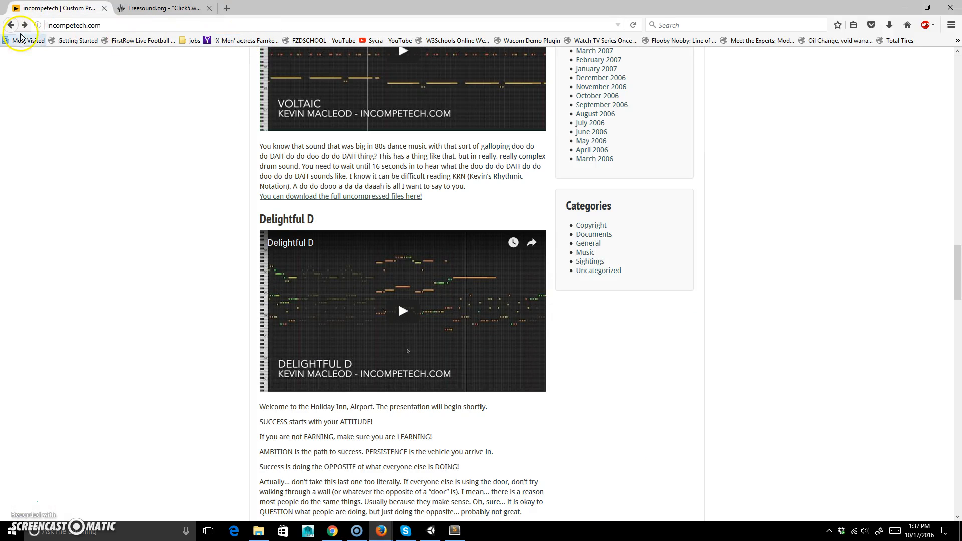
- Filter the Incompetech royalty-free music list to Relaxed feel and Classical genre
{"action": "left_click", "coordinate": [73, 24]}
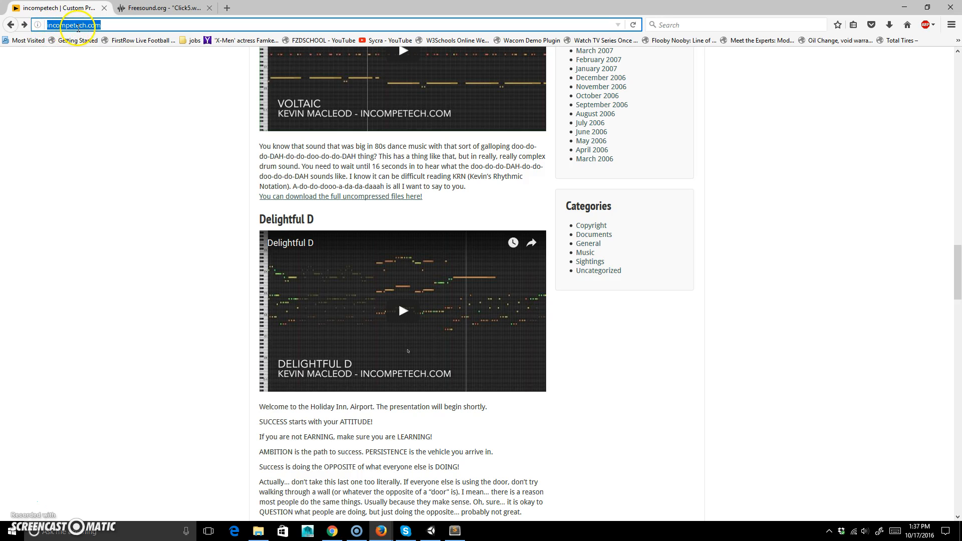
{"action": "scroll", "scroll_direction": "down", "scroll_amount": 3}
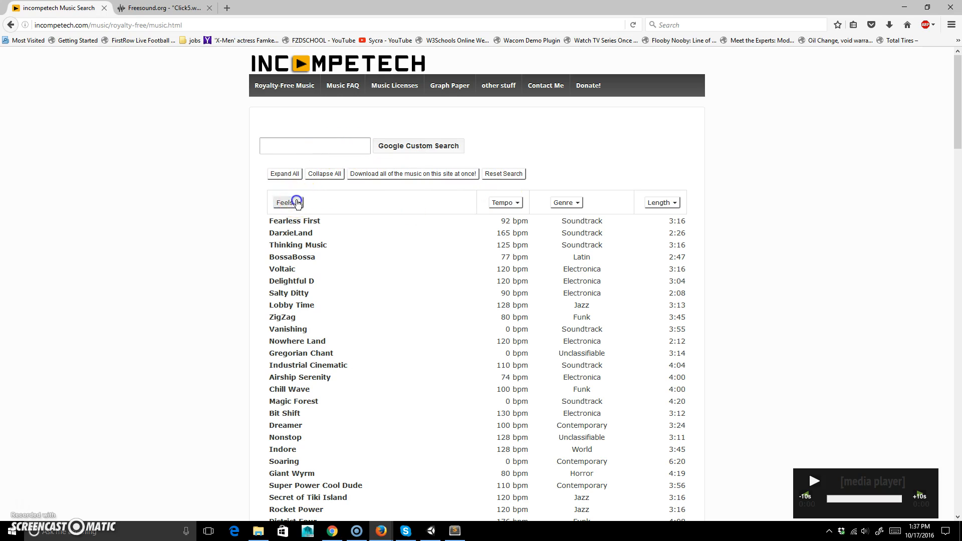
{"action": "left_click", "coordinate": [287, 203]}
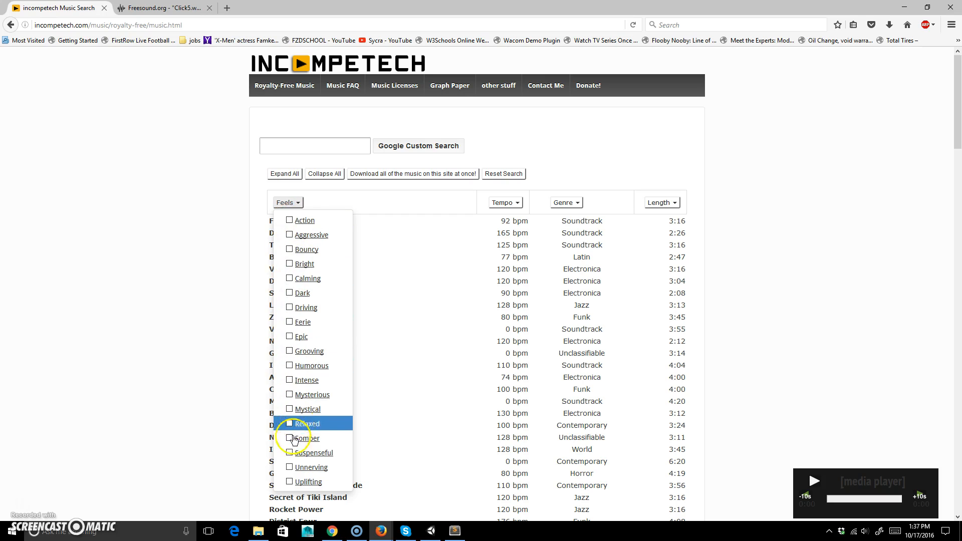
{"action": "left_click", "coordinate": [289, 423]}
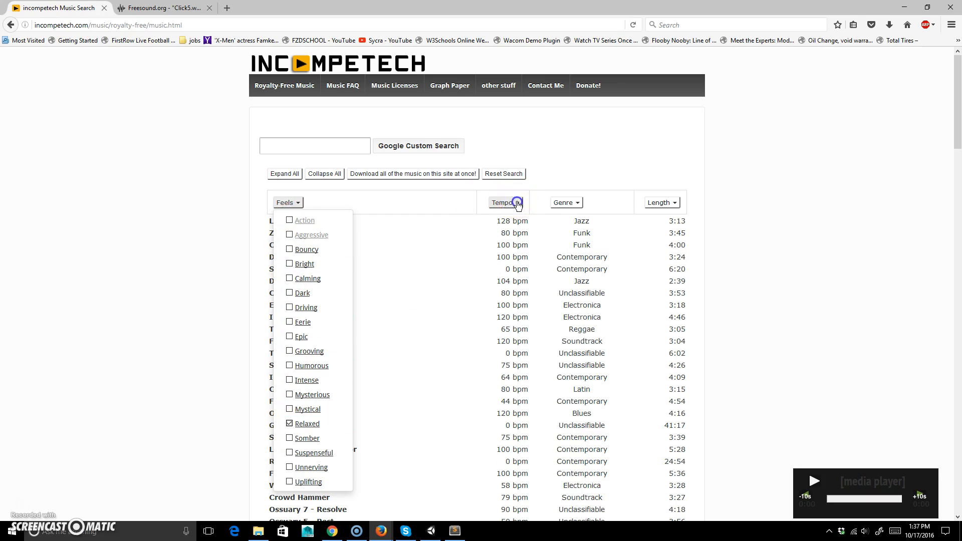
{"action": "left_click", "coordinate": [565, 203]}
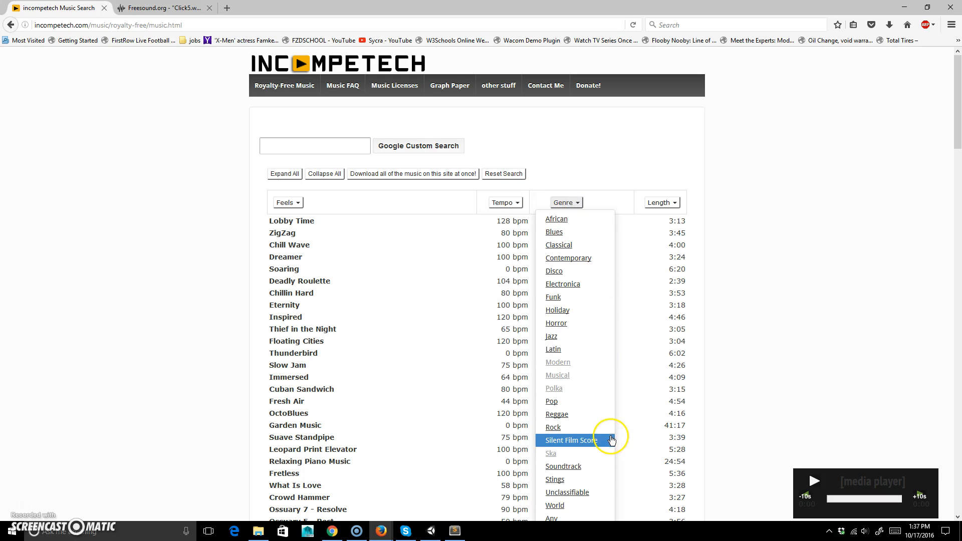
{"action": "mouse_move", "coordinate": [585, 258]}
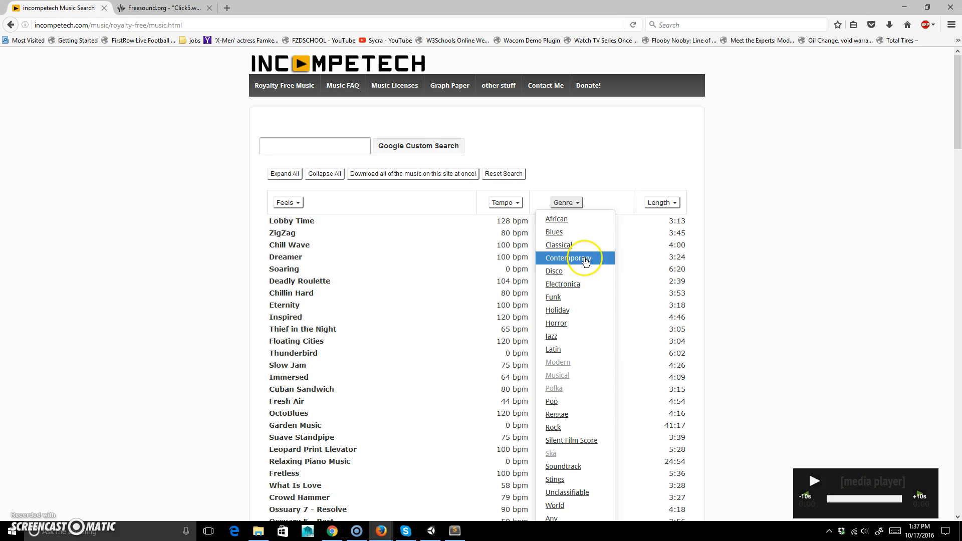
{"action": "left_click", "coordinate": [559, 244]}
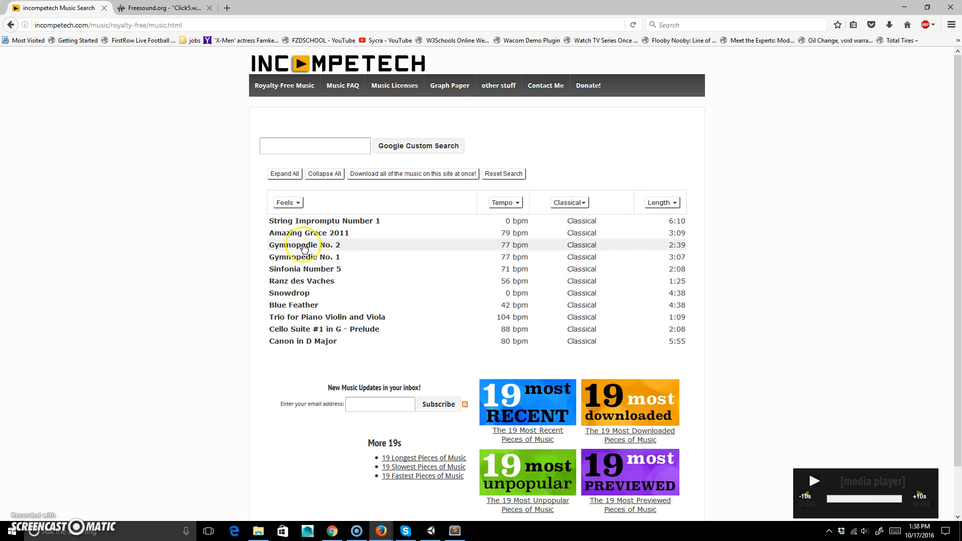
{"action": "mouse_move", "coordinate": [402, 250]}
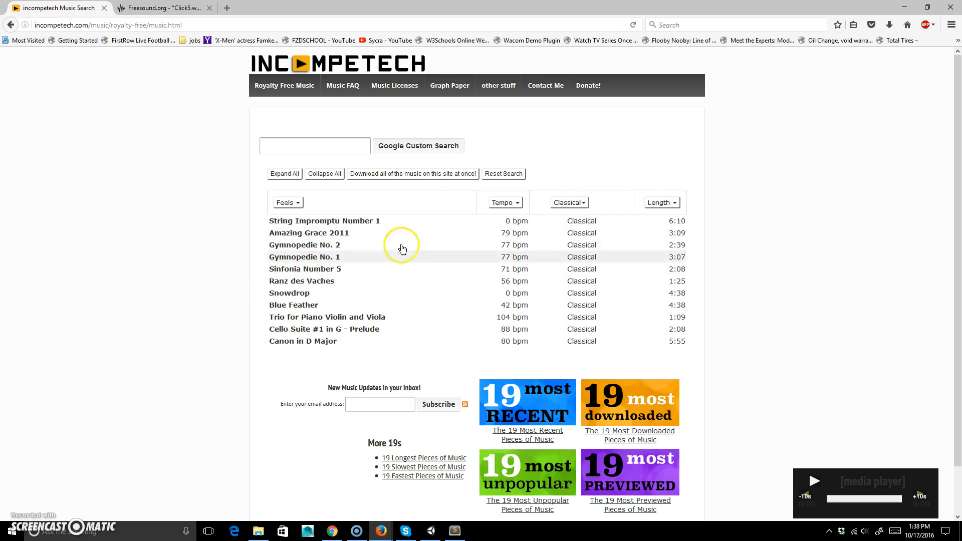
- Expand Gymnopedie No. 2 to show its description, credit text and mp3 download
{"action": "left_click", "coordinate": [305, 244]}
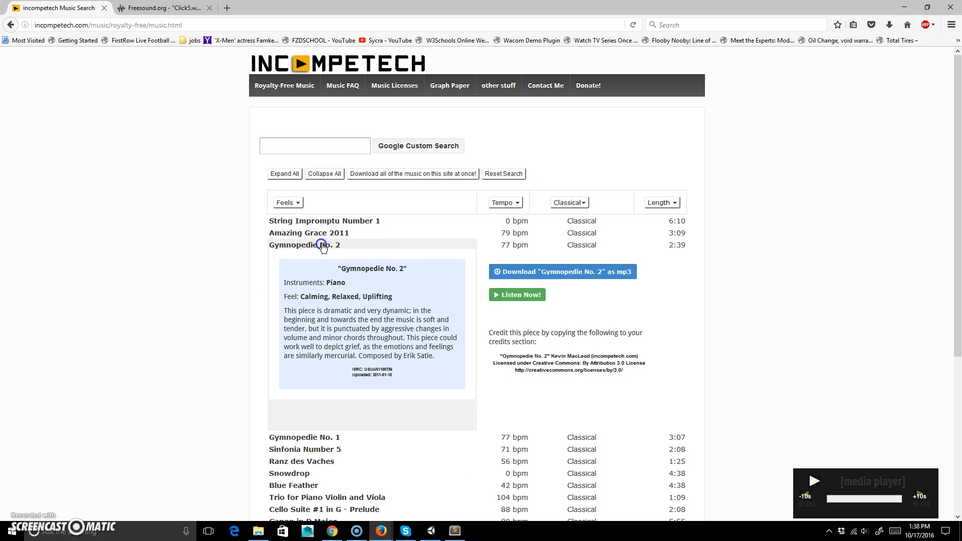
{"action": "mouse_move", "coordinate": [662, 281]}
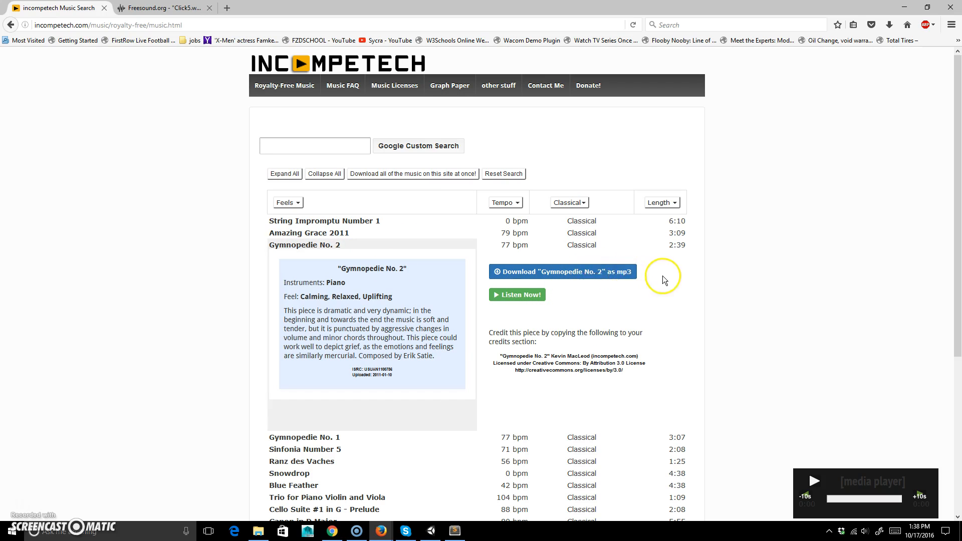
{"action": "mouse_move", "coordinate": [589, 272]}
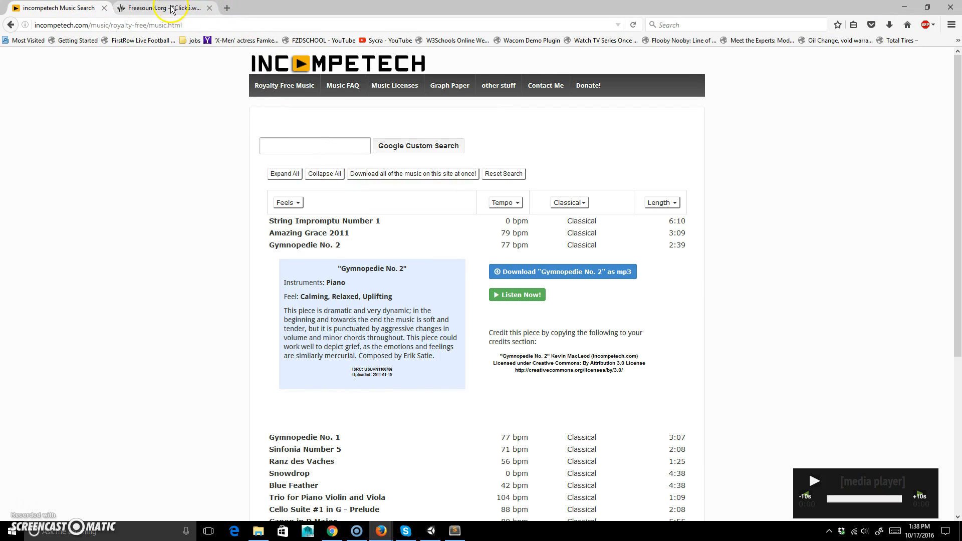
- Search Freesound for "button" and preview candidate click sounds in the results
{"action": "left_click", "coordinate": [162, 7]}
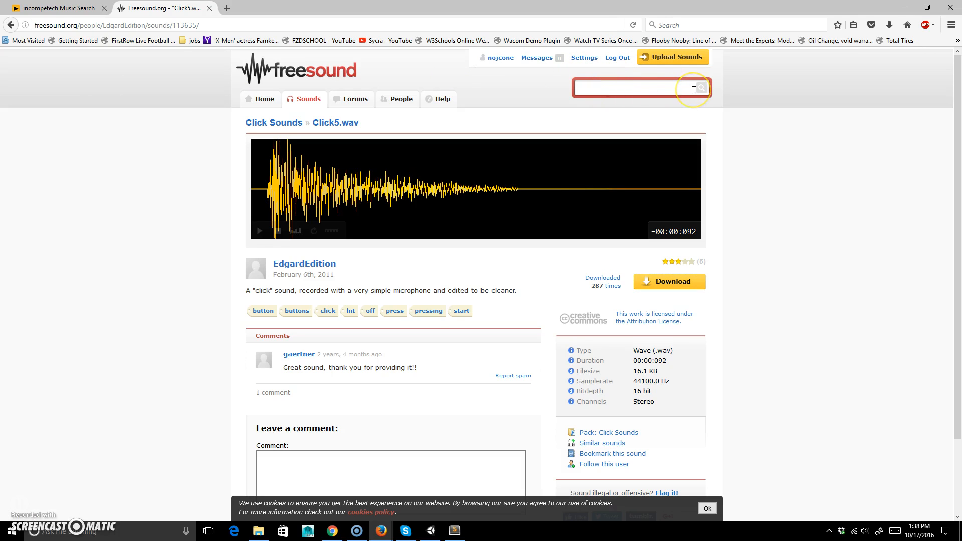
{"action": "type", "text": "button"}
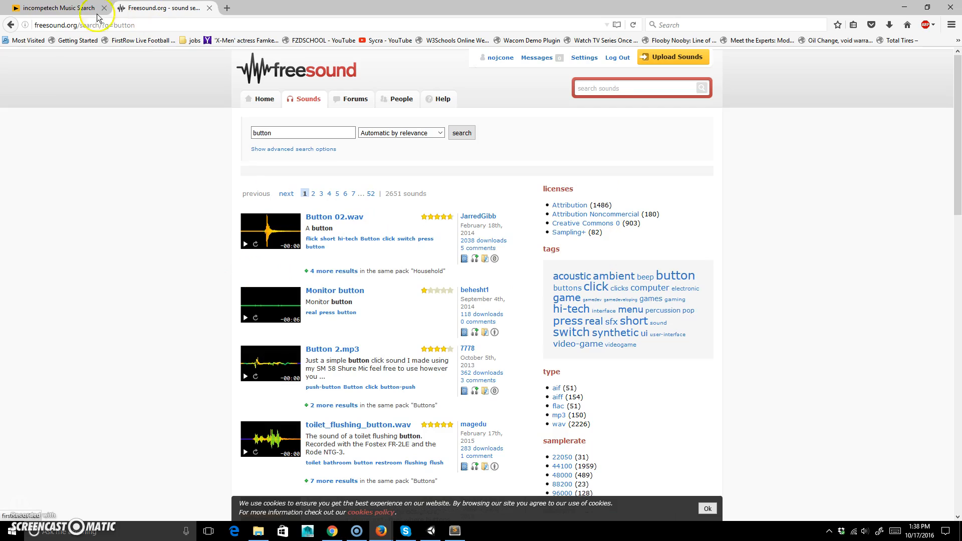
{"action": "mouse_move", "coordinate": [343, 240]}
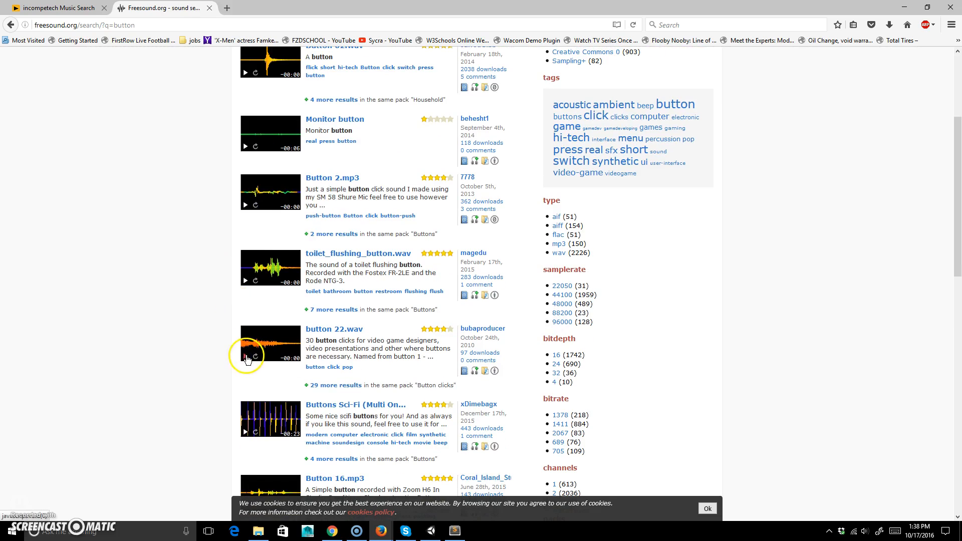
{"action": "scroll", "scroll_direction": "down", "scroll_amount": 3}
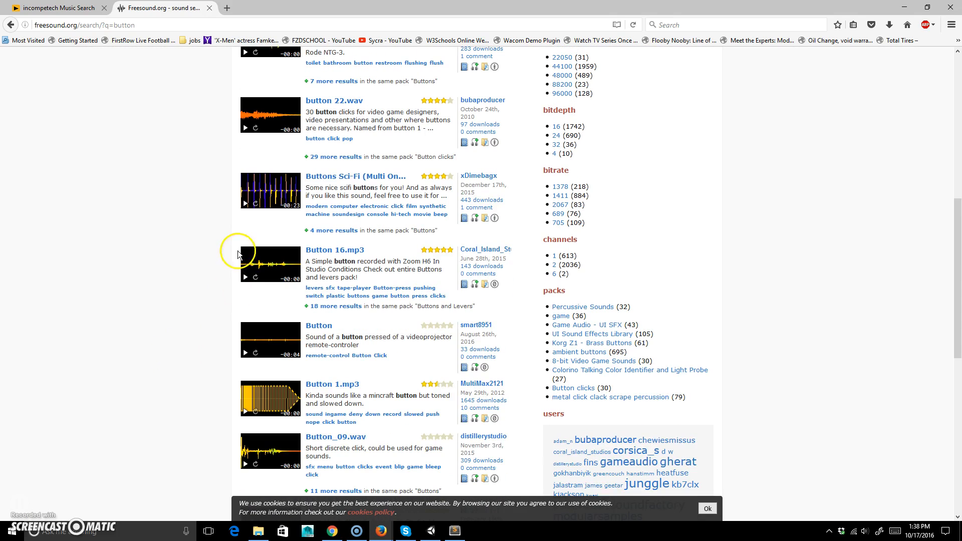
{"action": "left_click", "coordinate": [246, 190]}
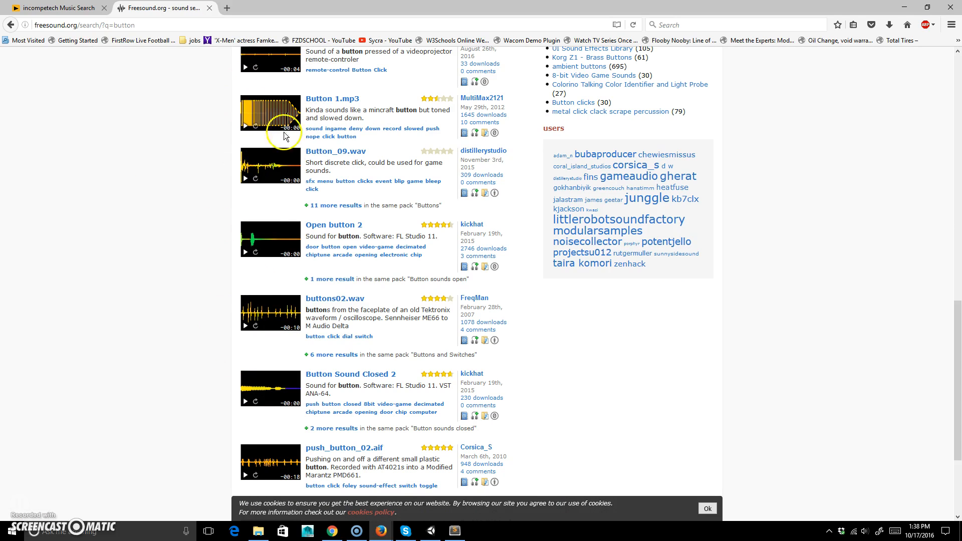
{"action": "scroll", "scroll_direction": "down", "scroll_amount": 3}
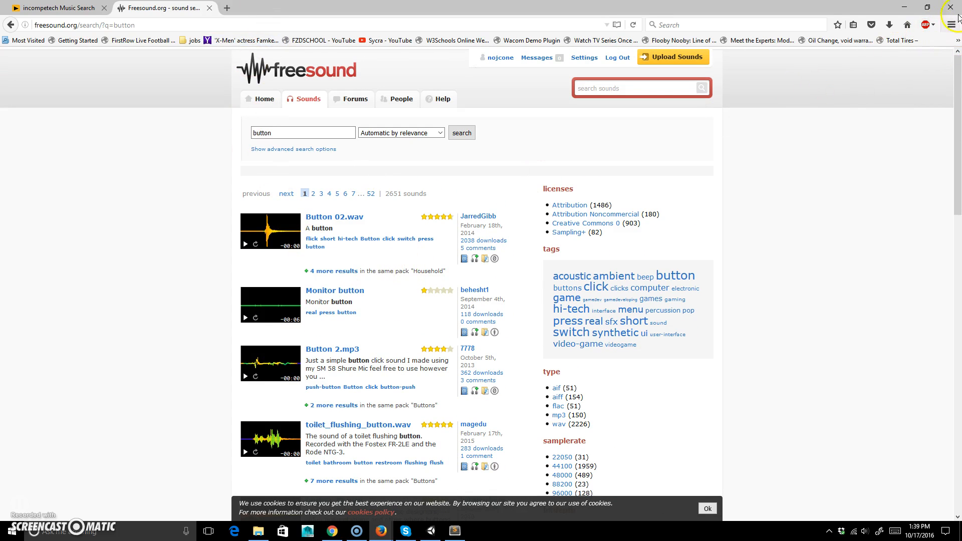
- Open the Downloads folder containing click5.wav from Firefox's downloads list
{"action": "left_click", "coordinate": [956, 18]}
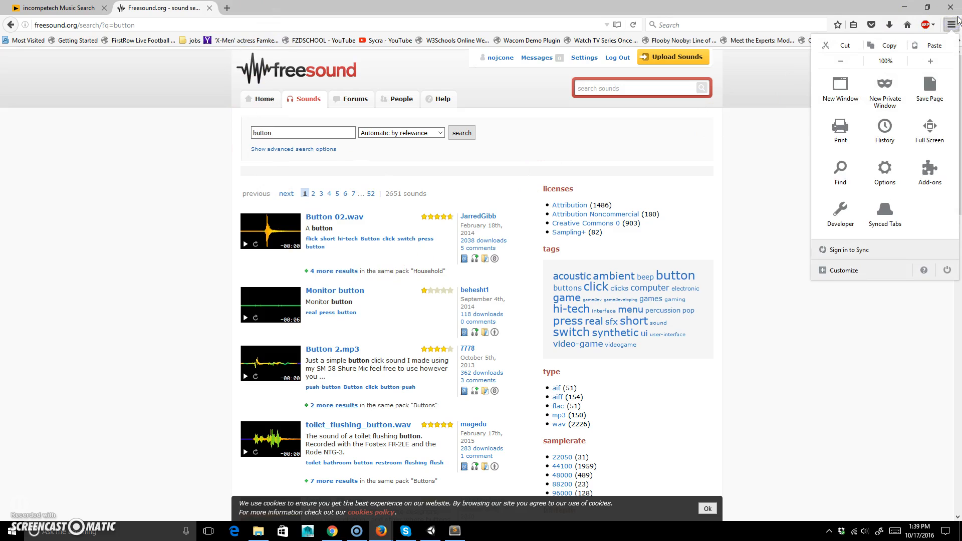
{"action": "left_click", "coordinate": [889, 24]}
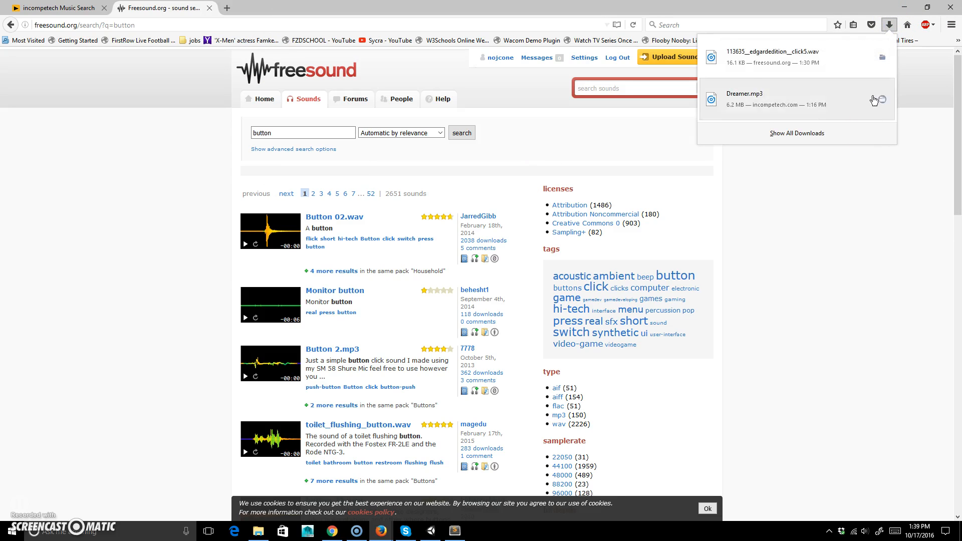
{"action": "mouse_move", "coordinate": [882, 57]}
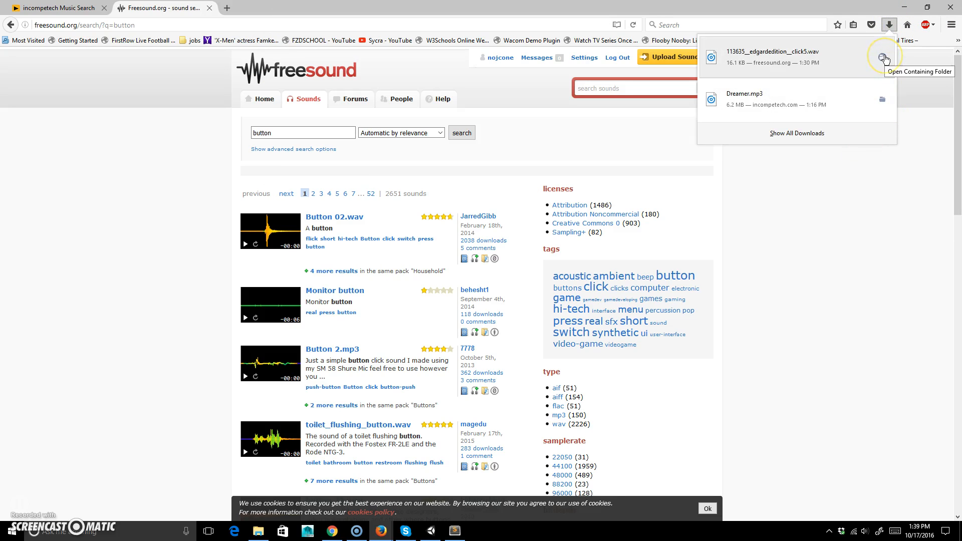
{"action": "left_click", "coordinate": [882, 58]}
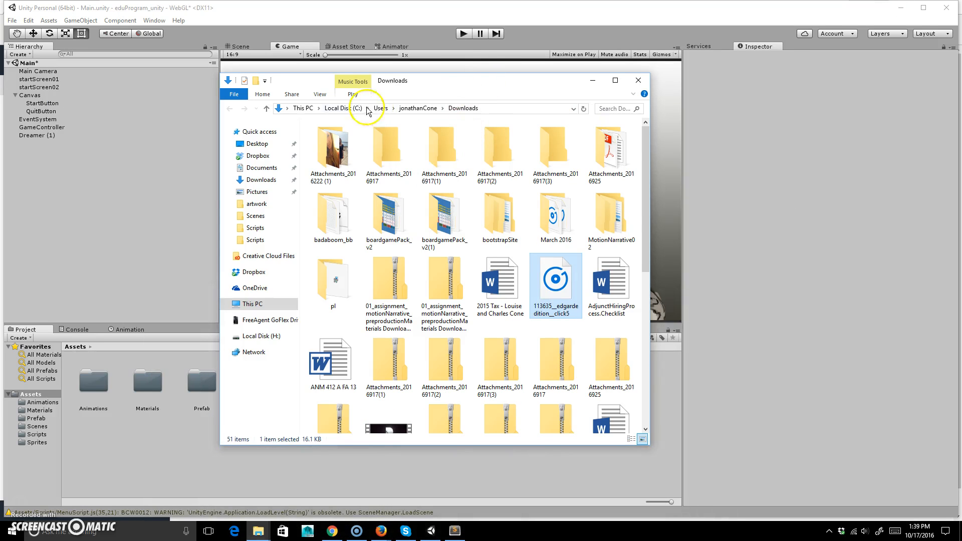
- Create an Audio folder in the Unity project assets and open it for the sound files
{"action": "left_click", "coordinate": [638, 80]}
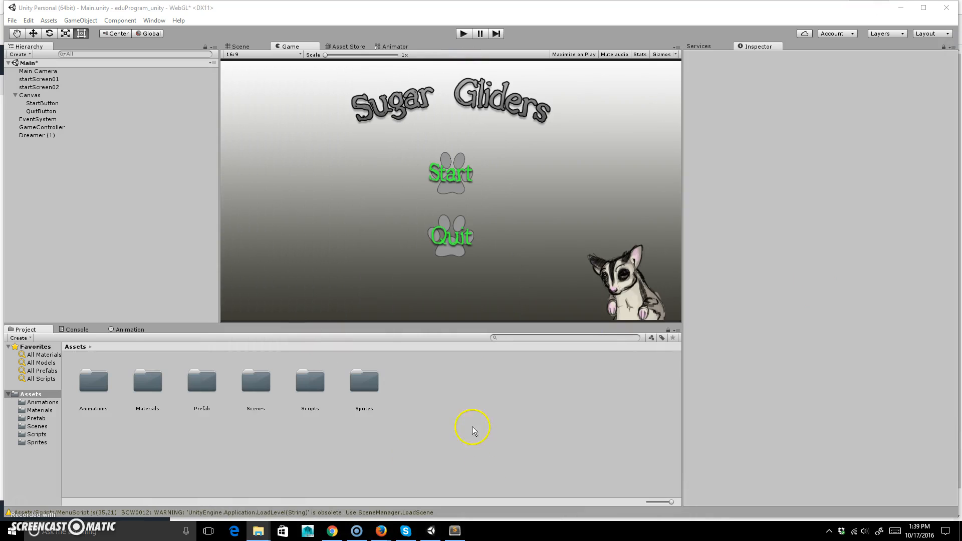
{"action": "right_click", "coordinate": [472, 428]}
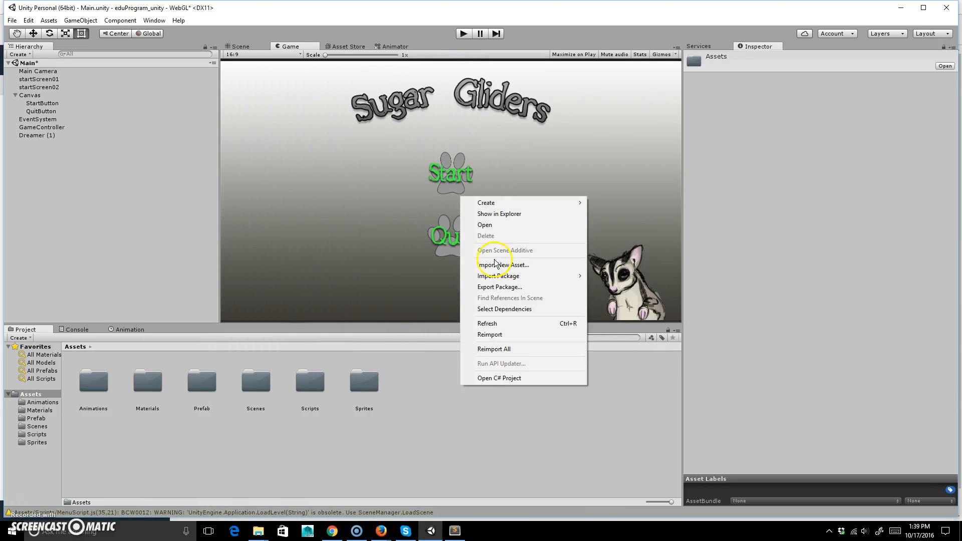
{"action": "mouse_move", "coordinate": [511, 214]}
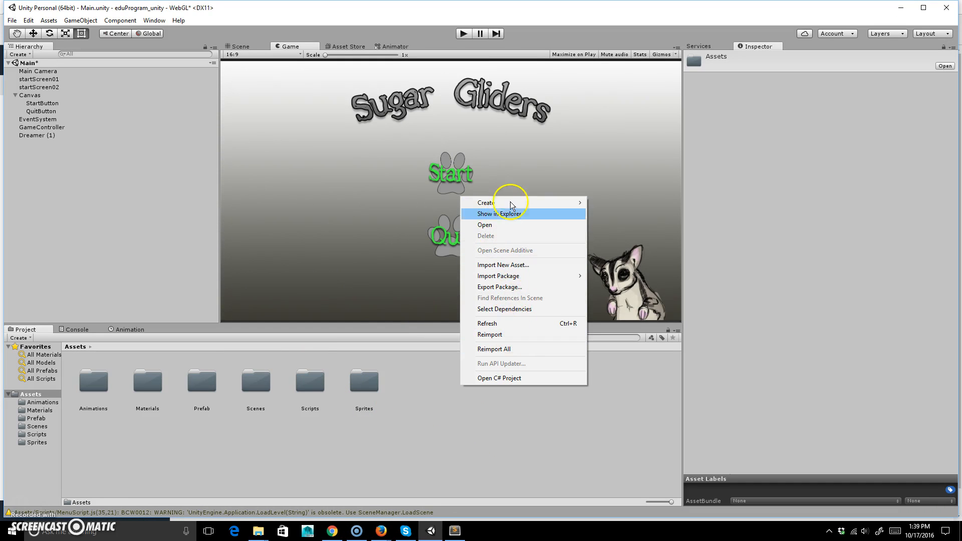
{"action": "left_click", "coordinate": [487, 203]}
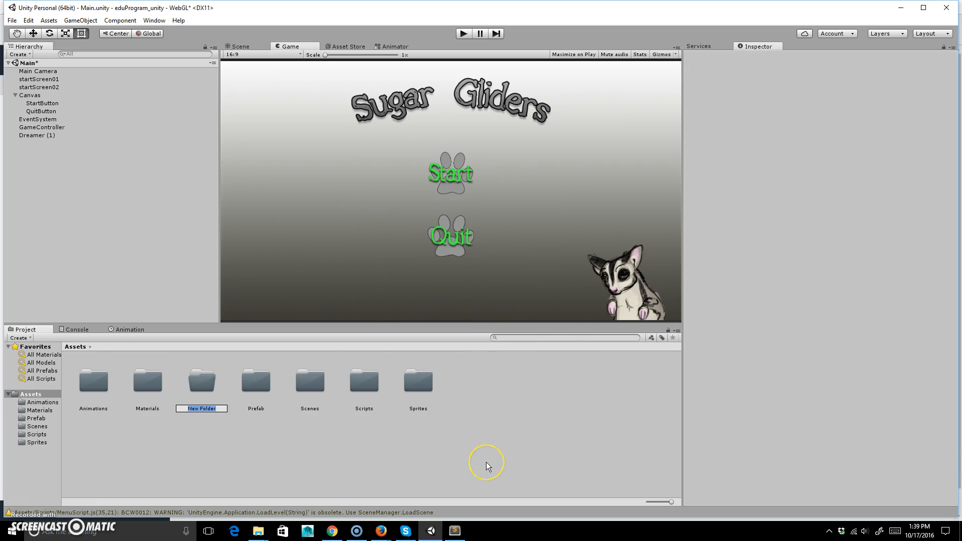
{"action": "type", "text": "Audio"}
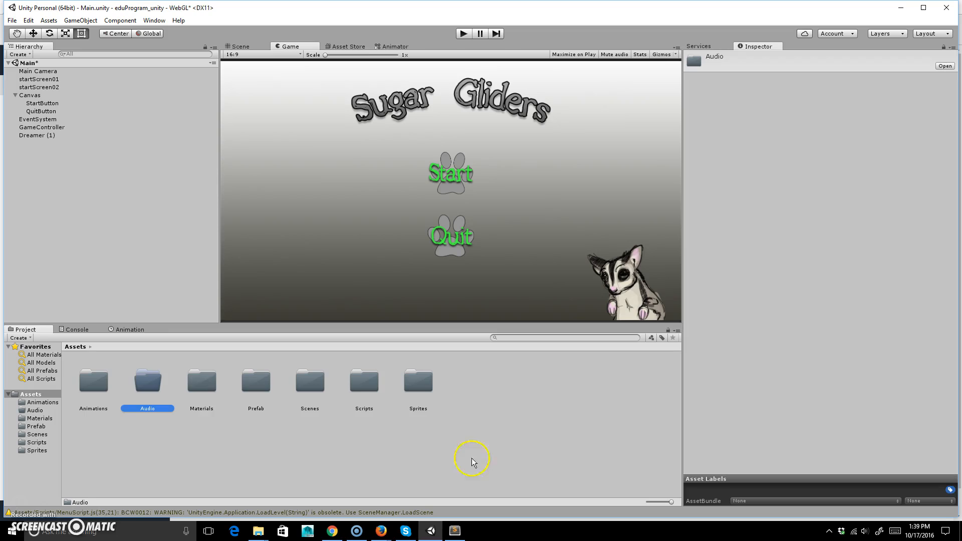
{"action": "double_click", "coordinate": [148, 381]}
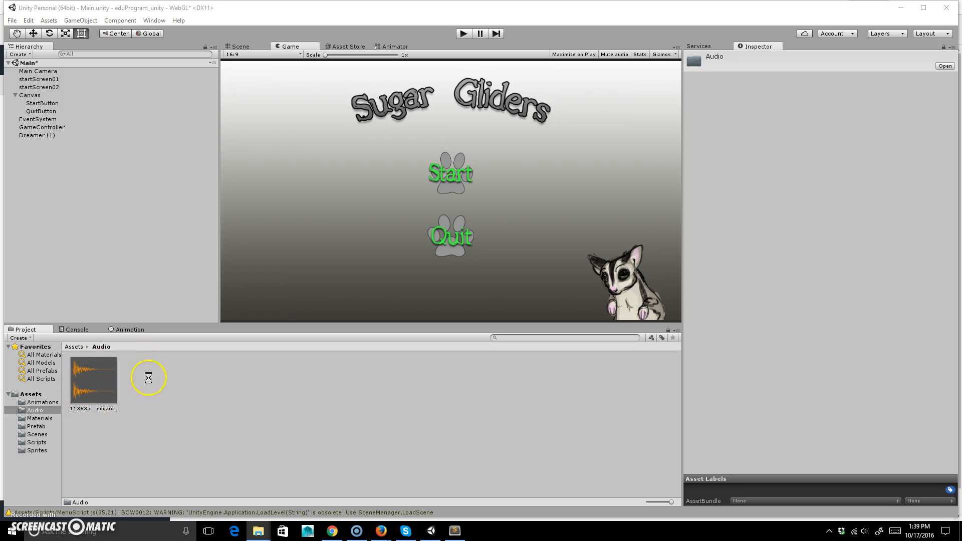
{"action": "mouse_move", "coordinate": [144, 393]}
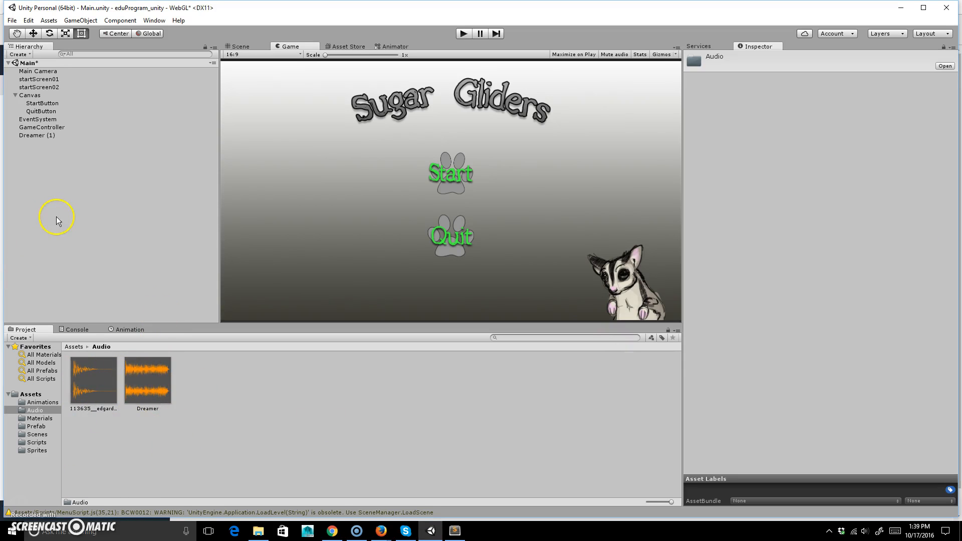
- Set the Dreamer (1) Audio Source to loop at volume about 0.176
{"action": "left_click", "coordinate": [37, 135]}
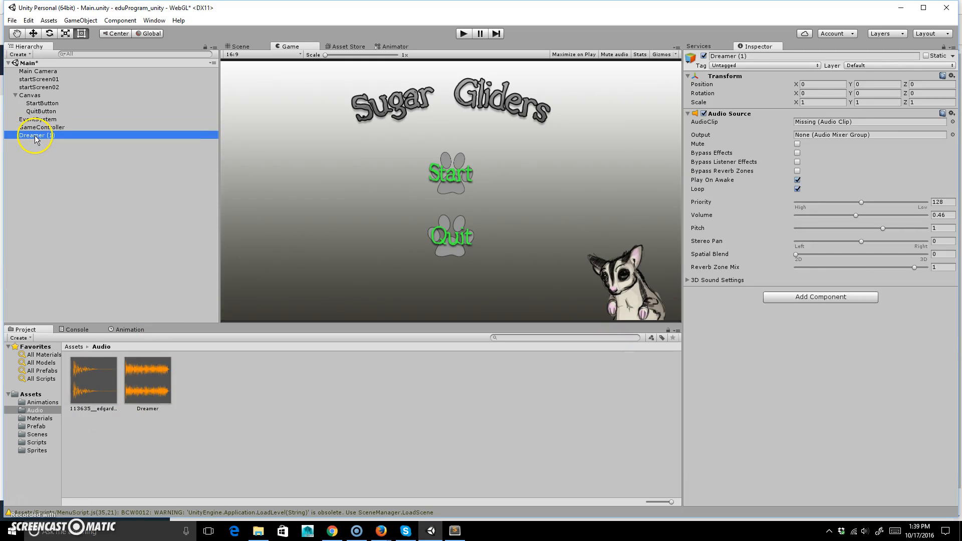
{"action": "left_click", "coordinate": [146, 381]}
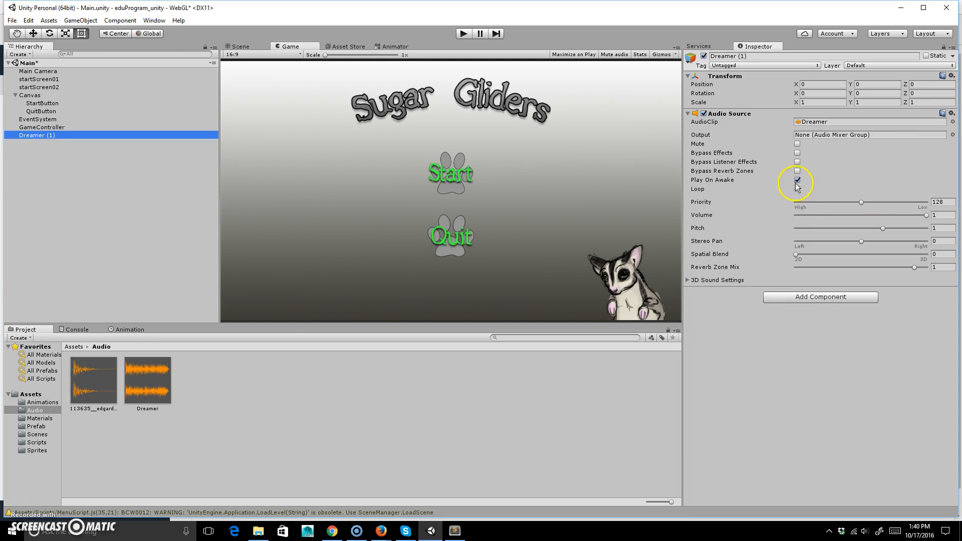
{"action": "left_click", "coordinate": [798, 181]}
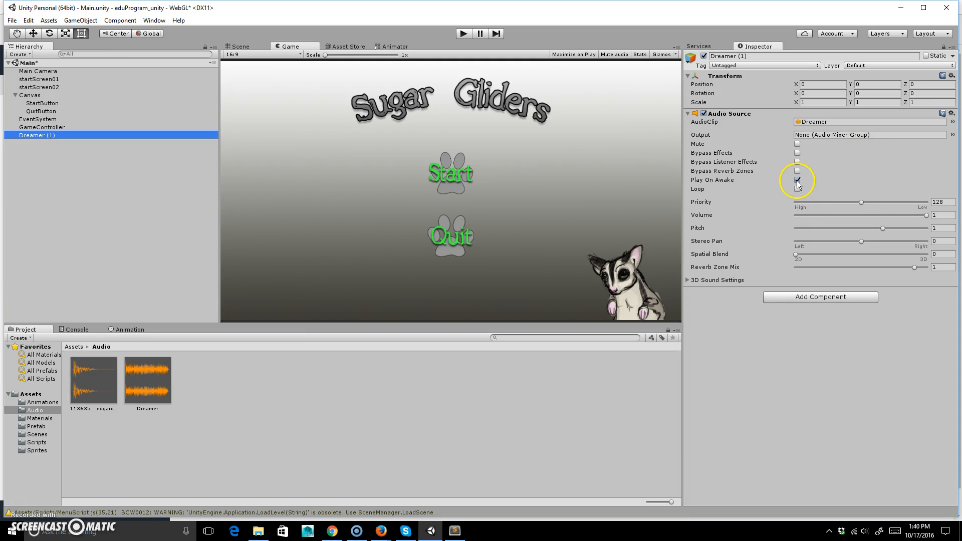
{"action": "left_click", "coordinate": [797, 189]}
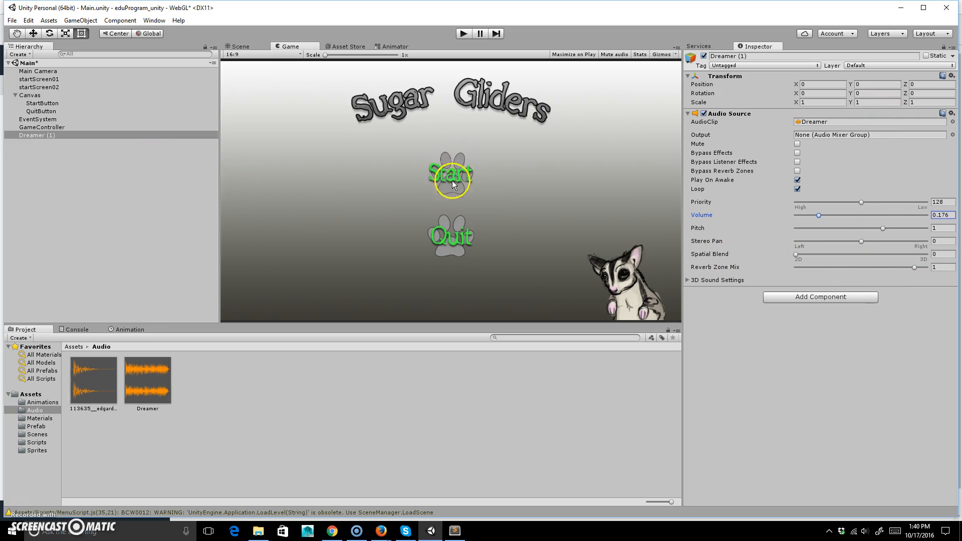
{"action": "mouse_move", "coordinate": [452, 189]}
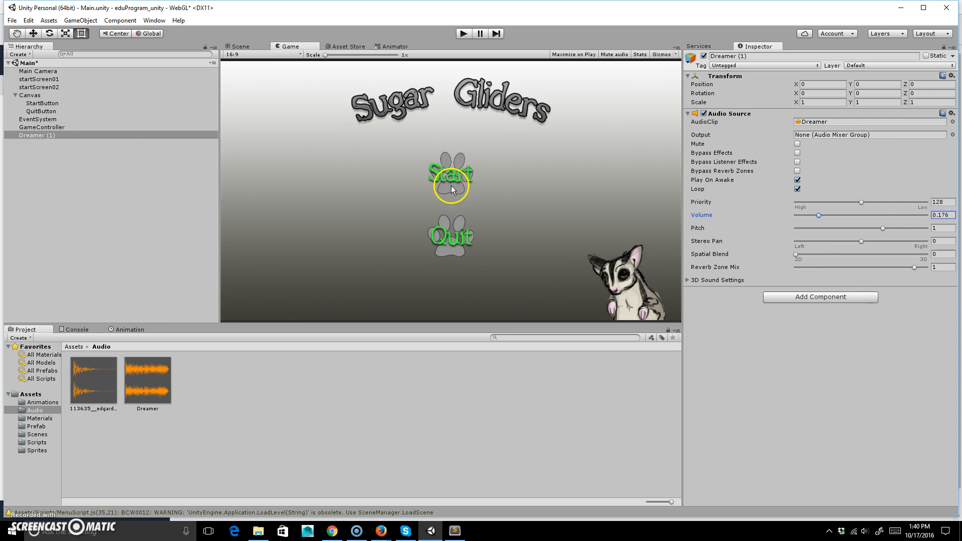
{"action": "left_click", "coordinate": [42, 103]}
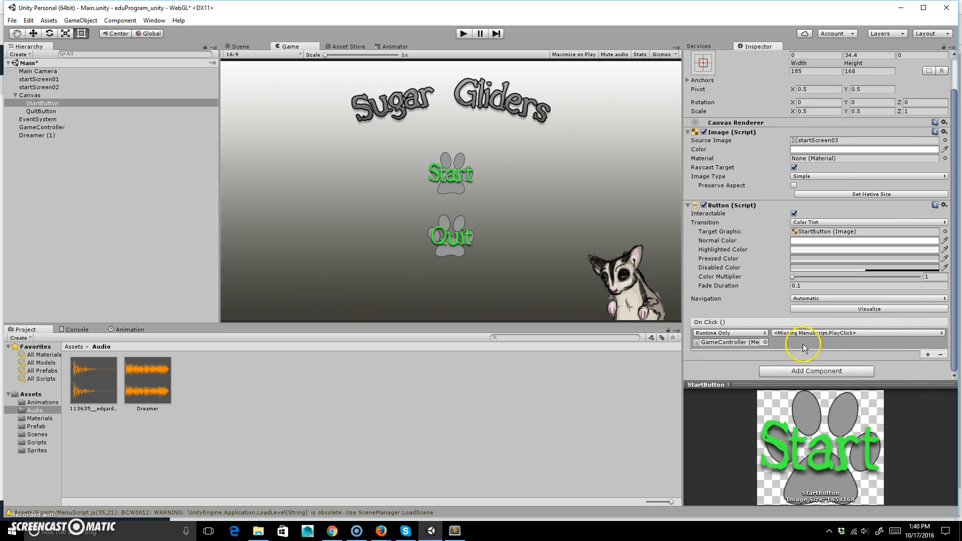
{"action": "mouse_move", "coordinate": [840, 351]}
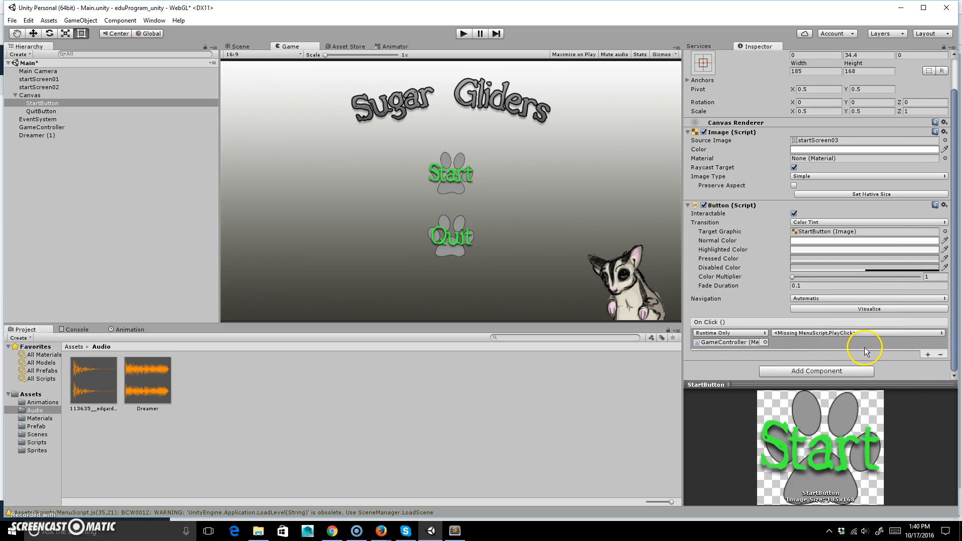
{"action": "mouse_move", "coordinate": [899, 354]}
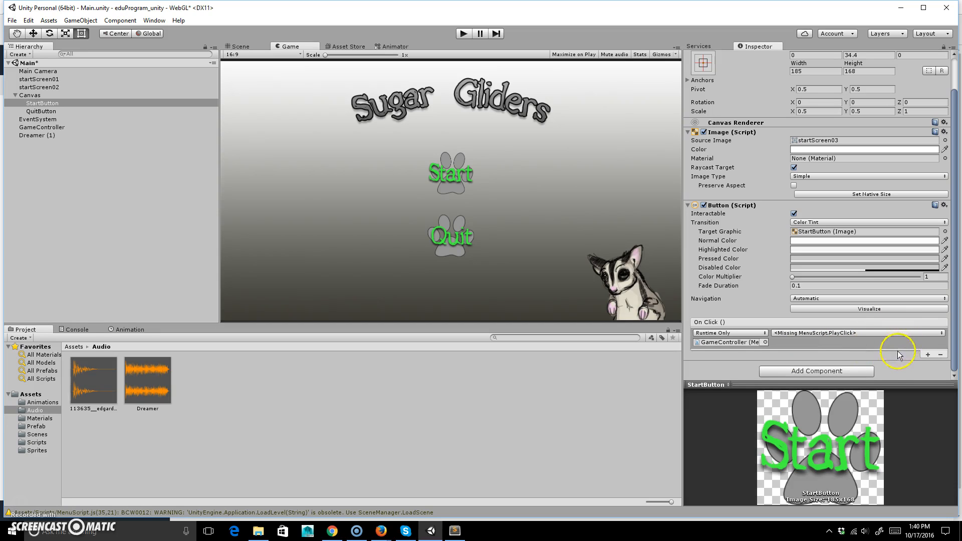
- Remove the missing MenuScript.PlayClick entry from StartButton's On Click list
{"action": "left_click", "coordinate": [929, 355]}
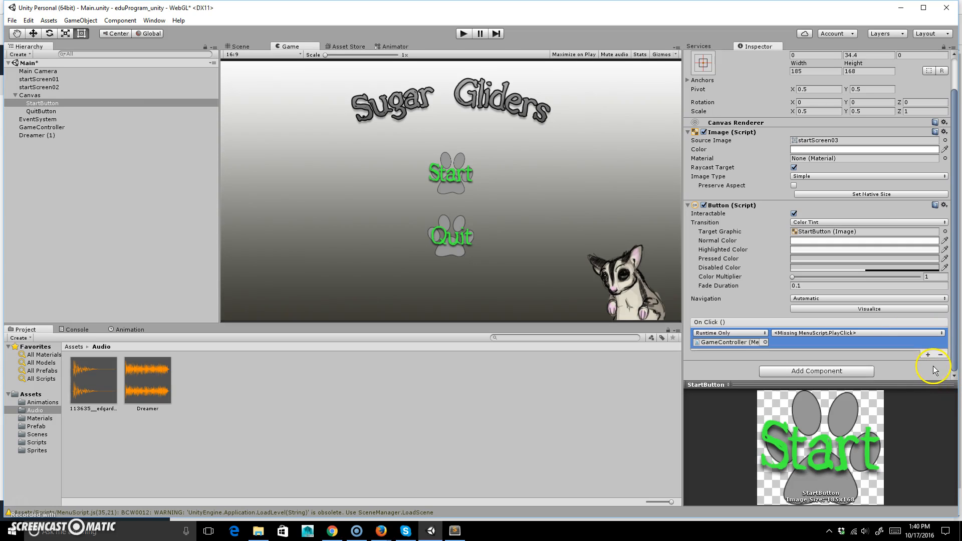
{"action": "left_click", "coordinate": [928, 355]}
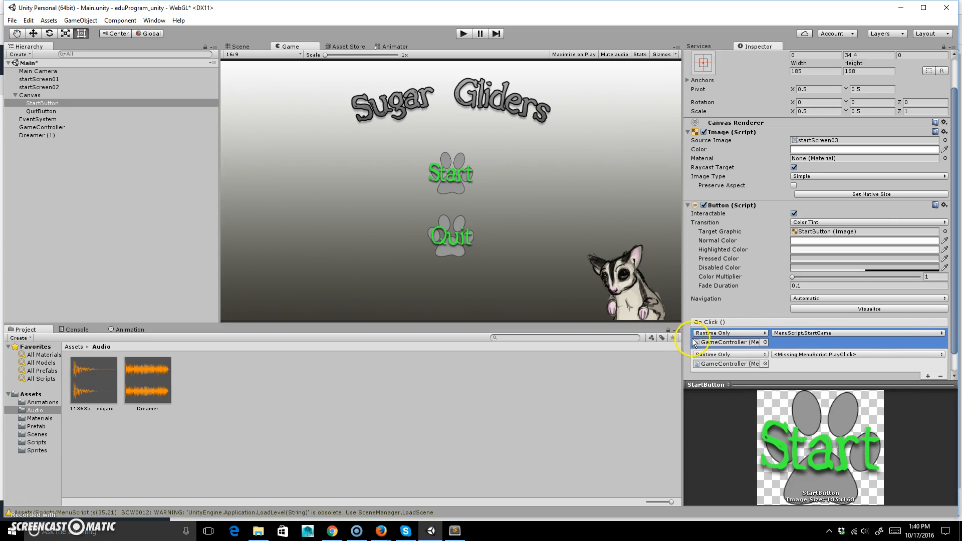
{"action": "scroll", "scroll_direction": "down", "scroll_amount": 3}
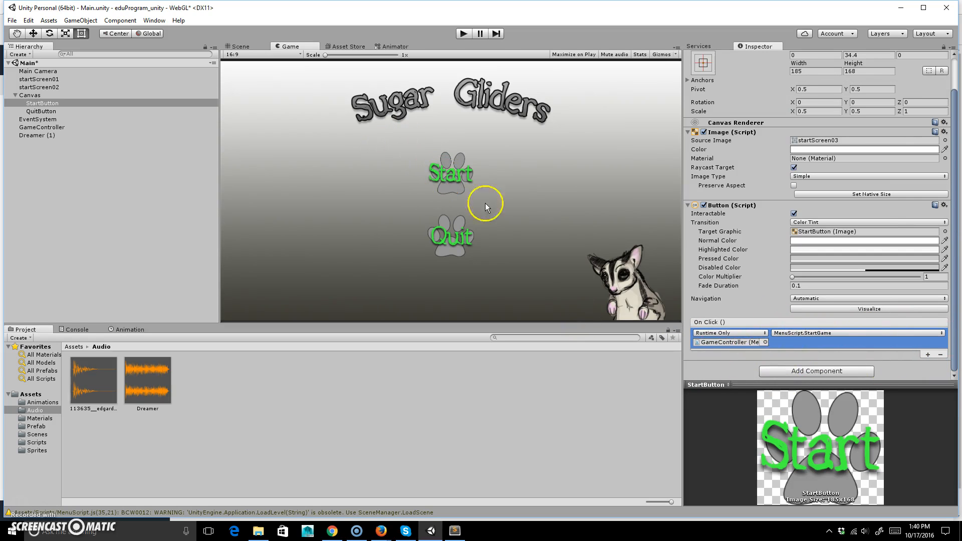
{"action": "mouse_move", "coordinate": [794, 381]}
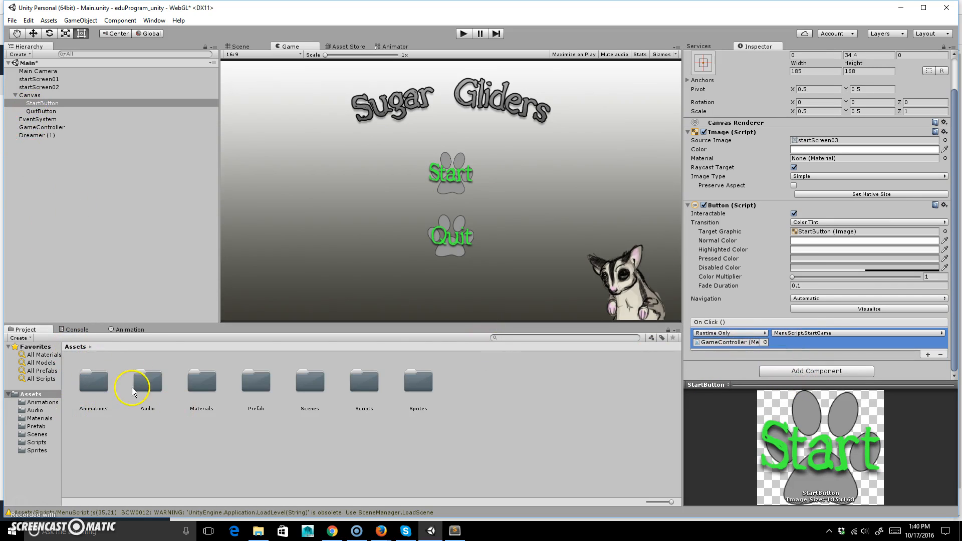
- Open the Scripts folder and inspect GameController's MenuScript and missing-clip Audio Source
{"action": "left_click", "coordinate": [363, 381]}
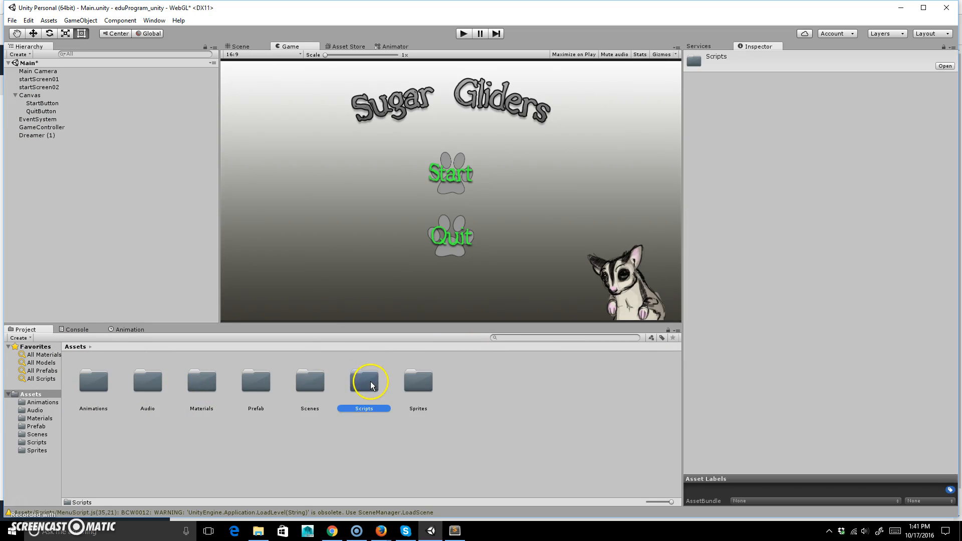
{"action": "double_click", "coordinate": [363, 381]}
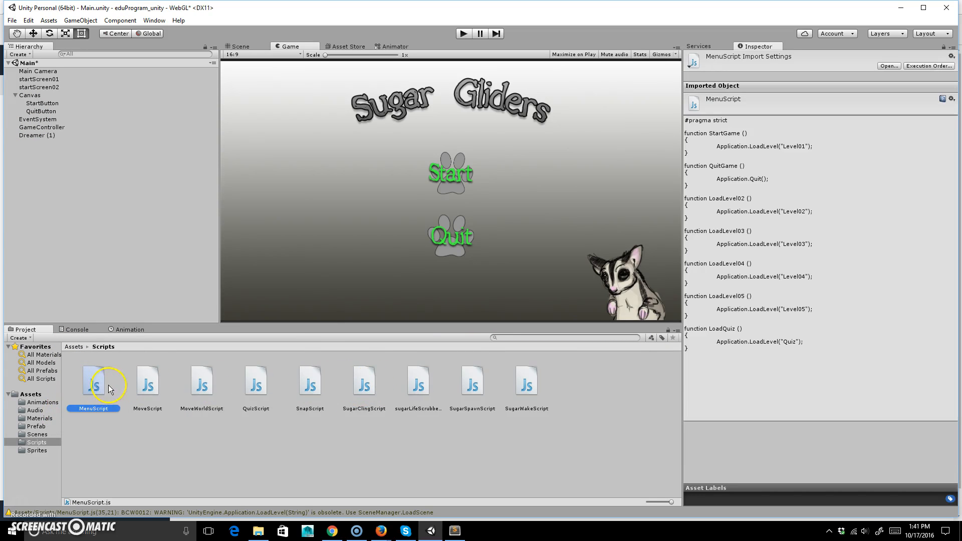
{"action": "left_click", "coordinate": [42, 128]}
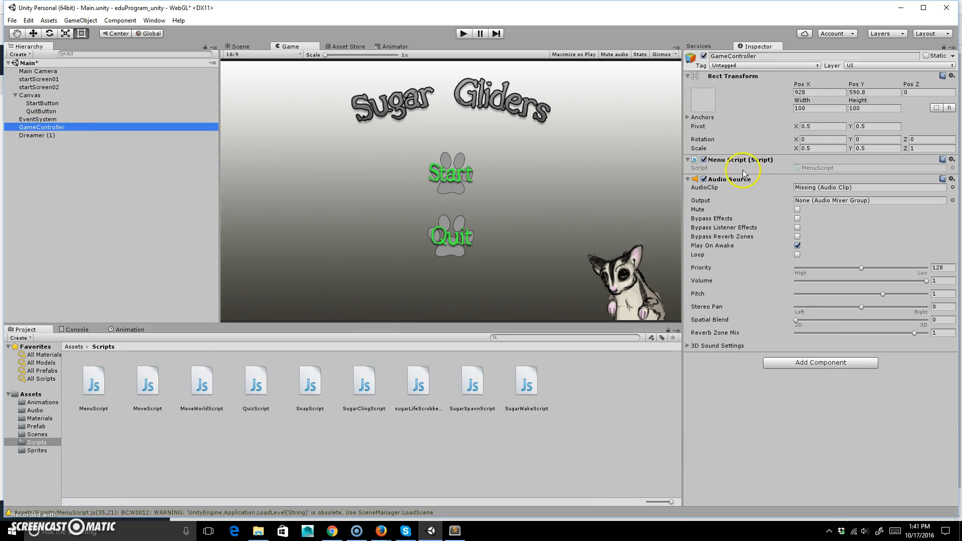
{"action": "left_click", "coordinate": [92, 381]}
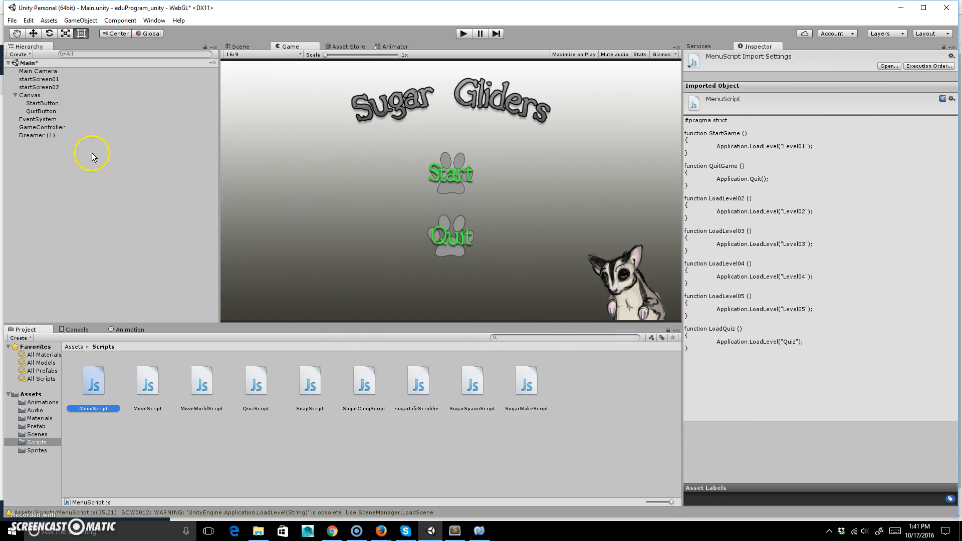
{"action": "left_click", "coordinate": [42, 127]}
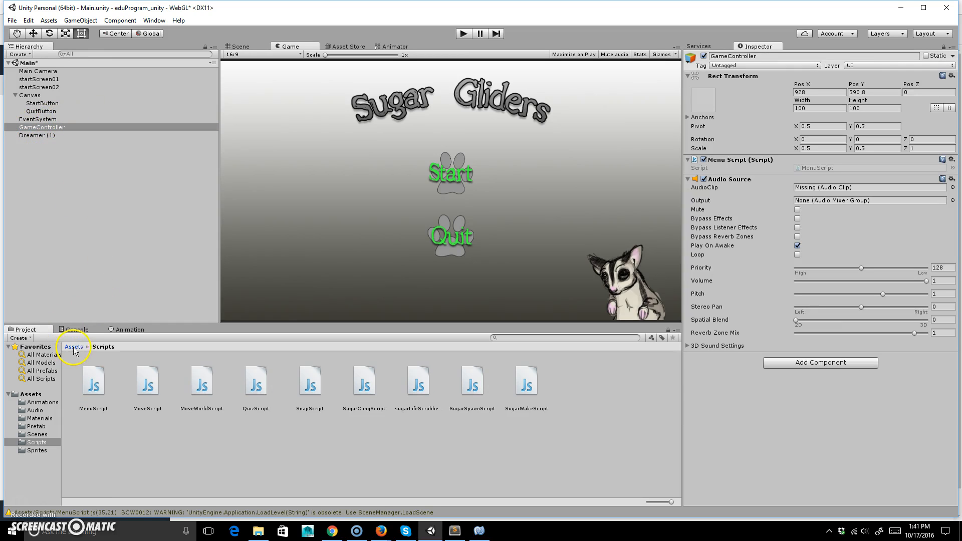
- Remove GameController's broken Audio Source and add a fresh Audio Source component
{"action": "left_click", "coordinate": [73, 346]}
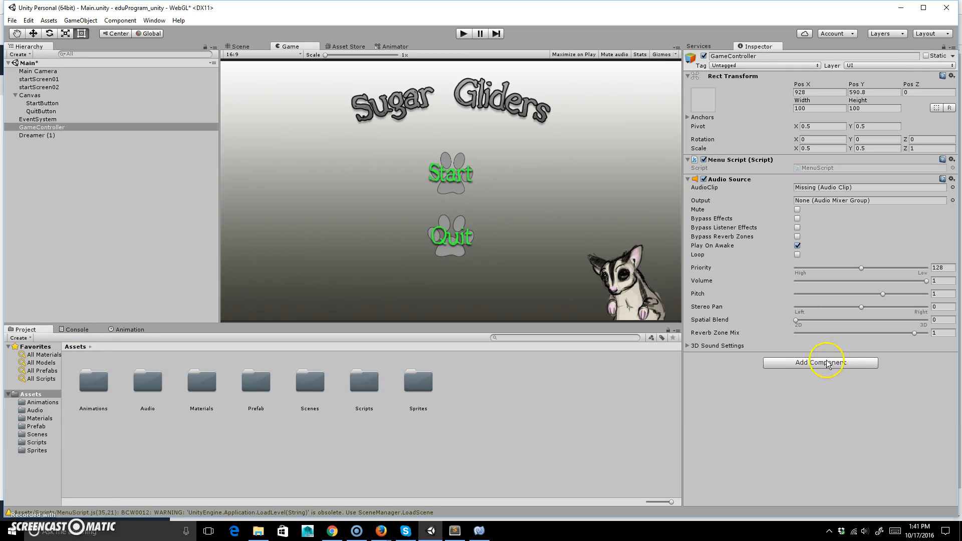
{"action": "mouse_move", "coordinate": [735, 181]}
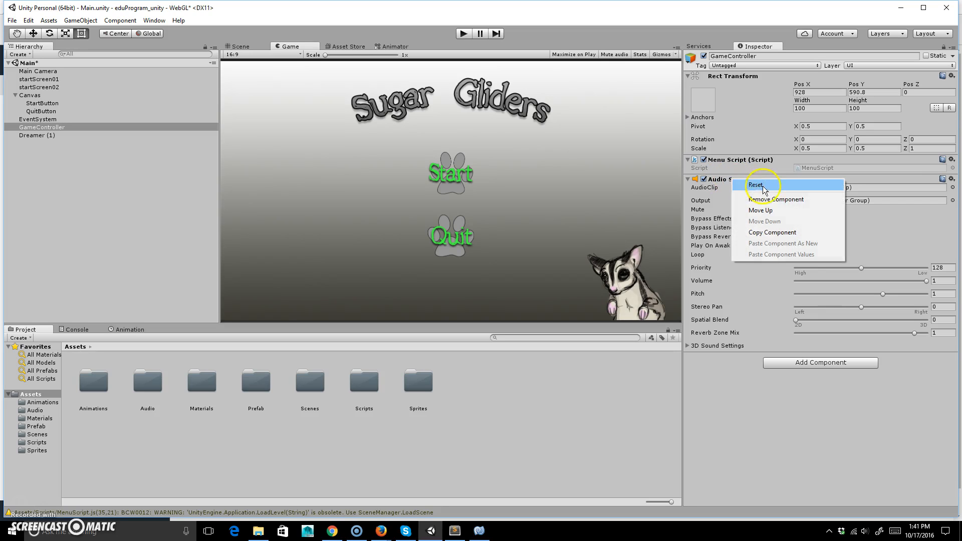
{"action": "left_click", "coordinate": [778, 199]}
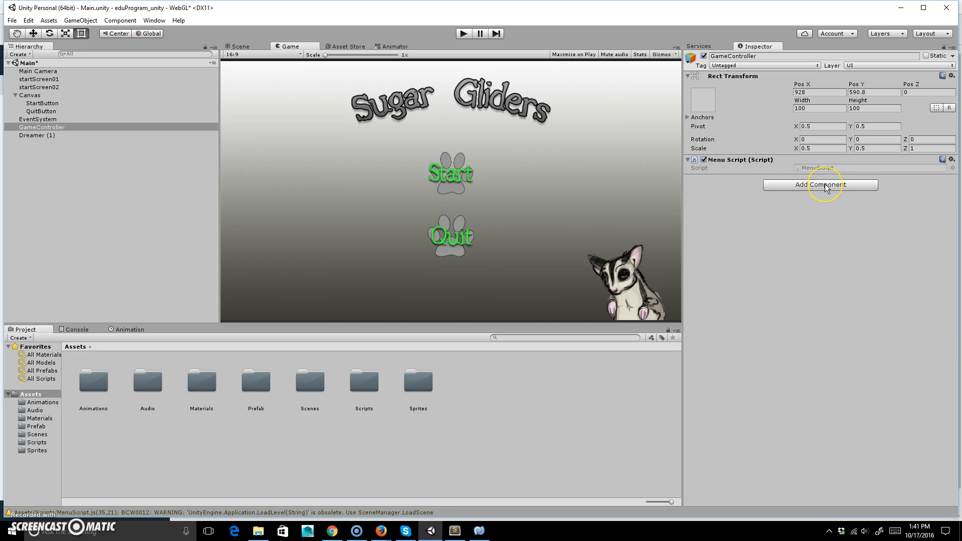
{"action": "left_click", "coordinate": [820, 184]}
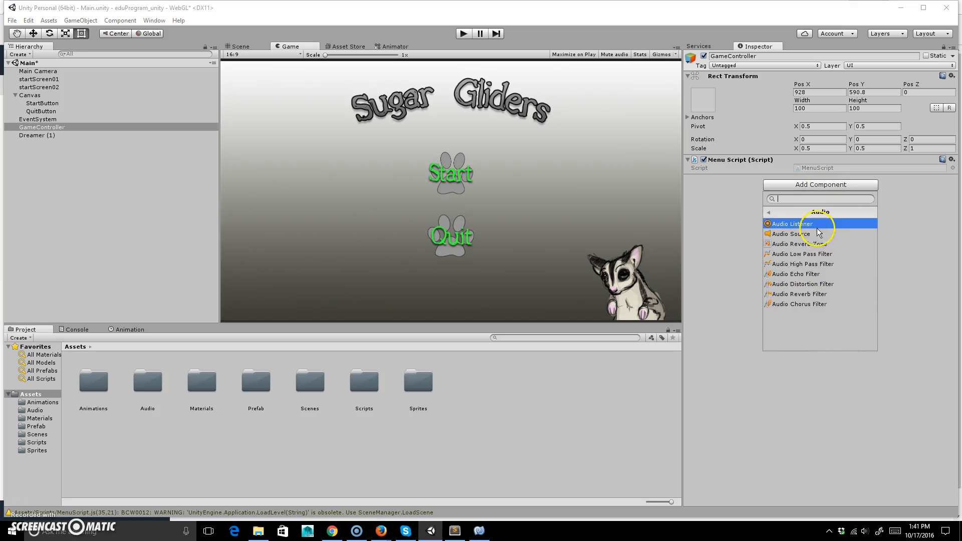
{"action": "left_click", "coordinate": [792, 233]}
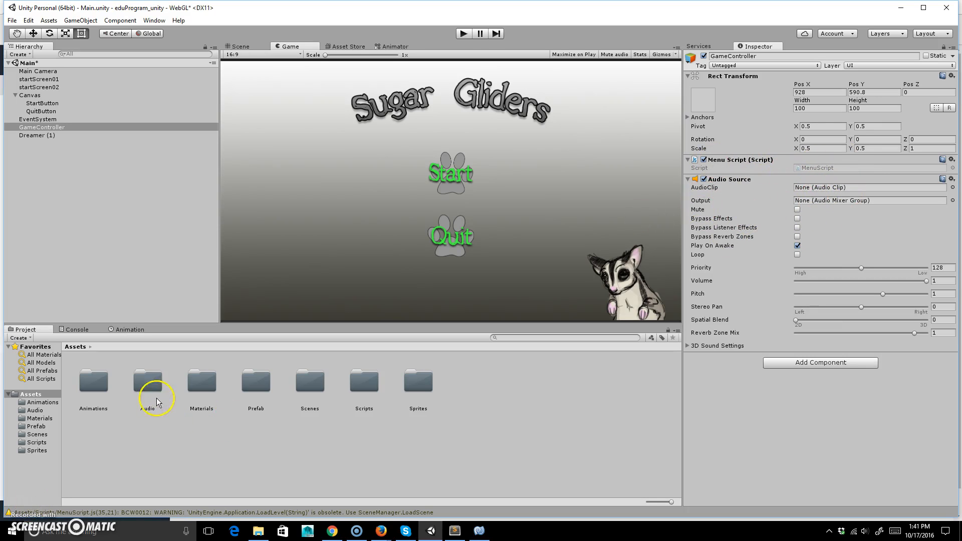
- Assign the click5 clip to the new Audio Source and turn off Play On Awake
{"action": "double_click", "coordinate": [147, 381]}
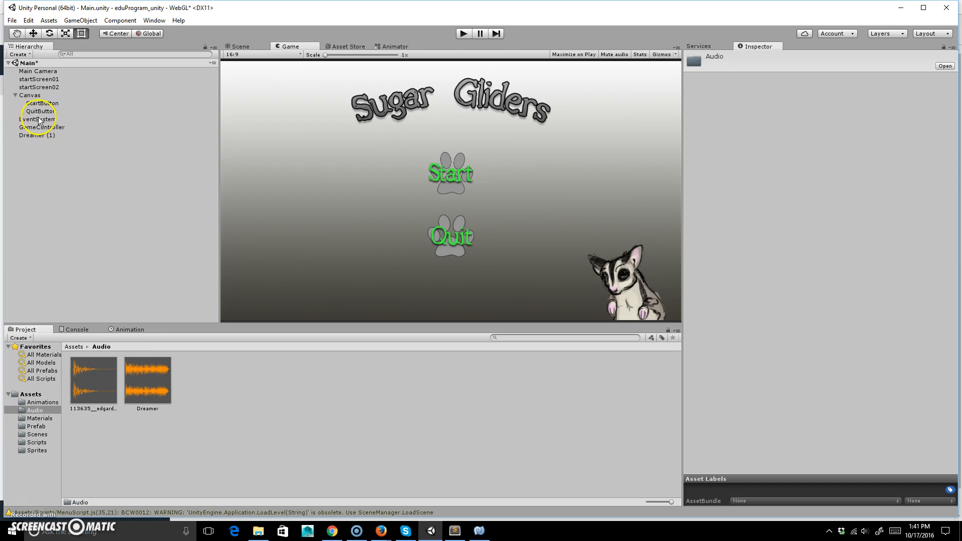
{"action": "left_click", "coordinate": [42, 127]}
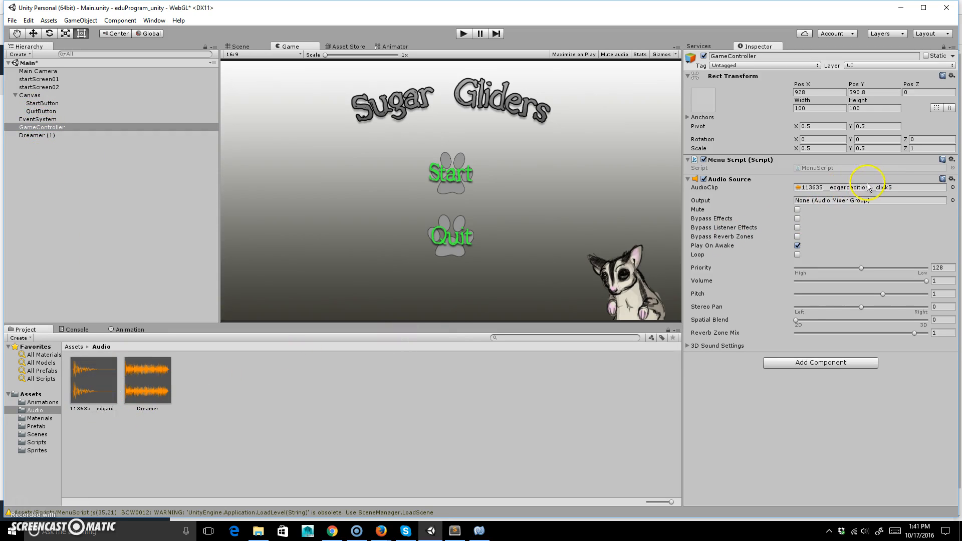
{"action": "left_click", "coordinate": [797, 245]}
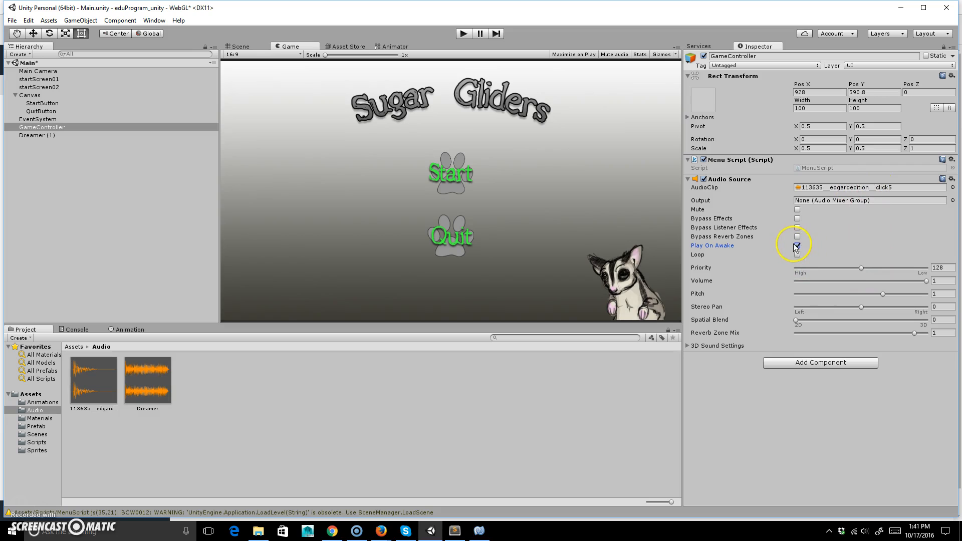
{"action": "left_click", "coordinate": [797, 247]}
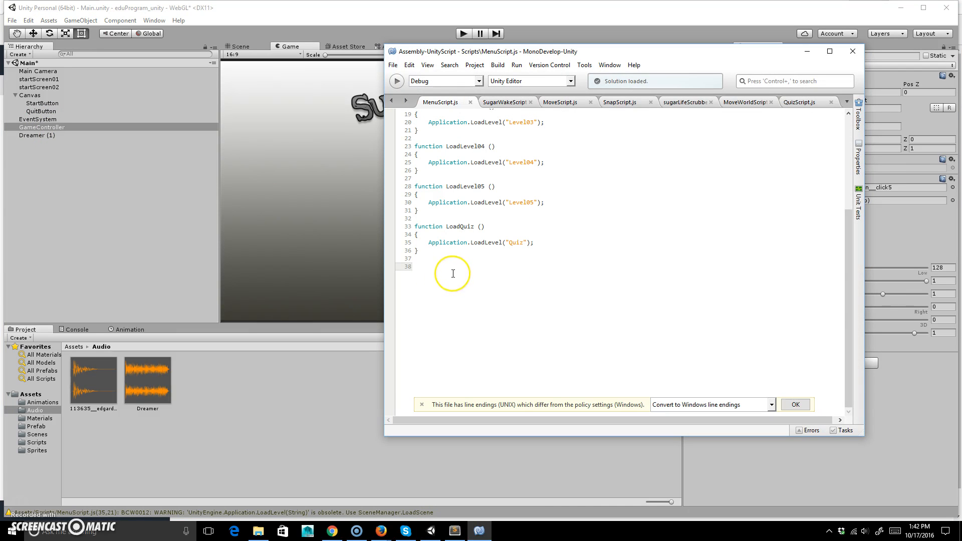
- Write function PlayClick() declaring var audio : AudioSource = GetComponent.<AudioSource>();
{"action": "type", "text": "function"}
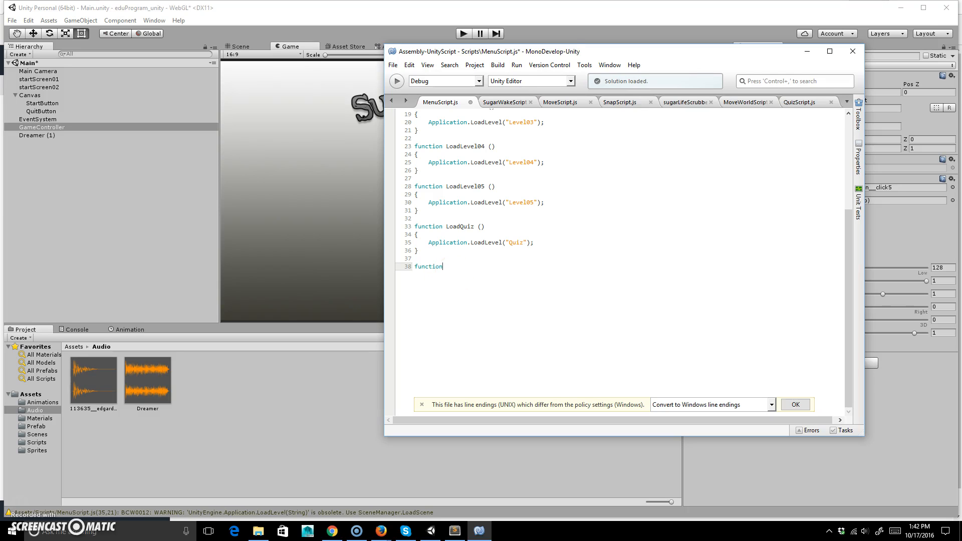
{"action": "type", "text": "PlayCl"}
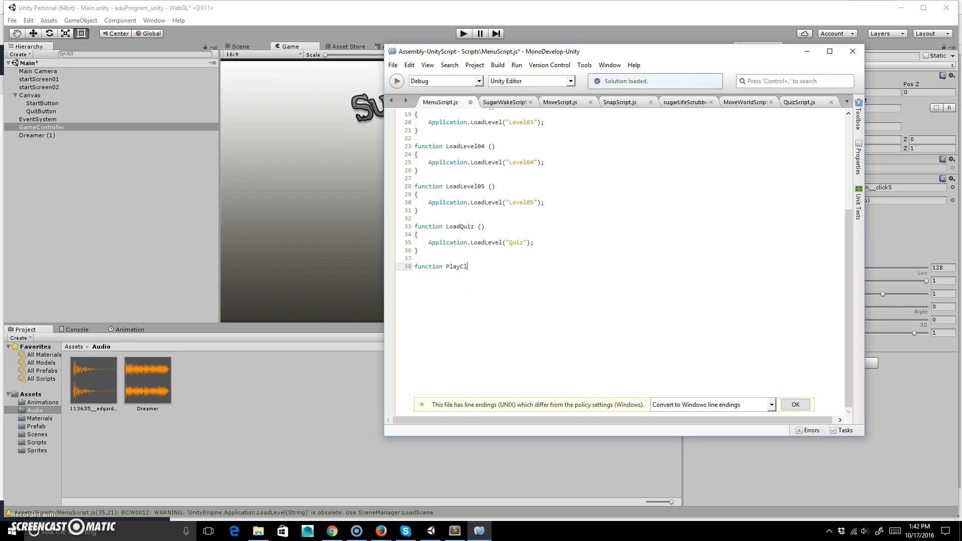
{"action": "type", "text": "ick()"}
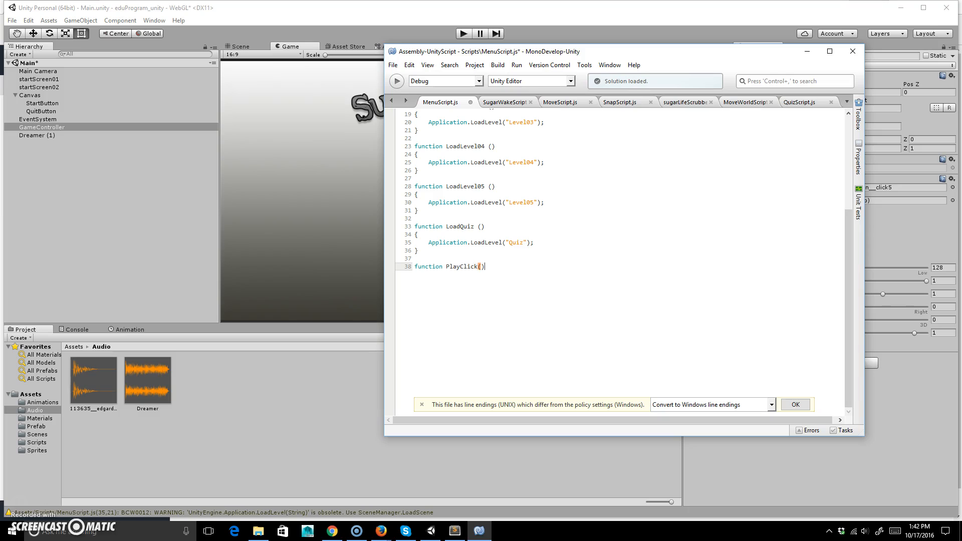
{"action": "type", "text": "{"}
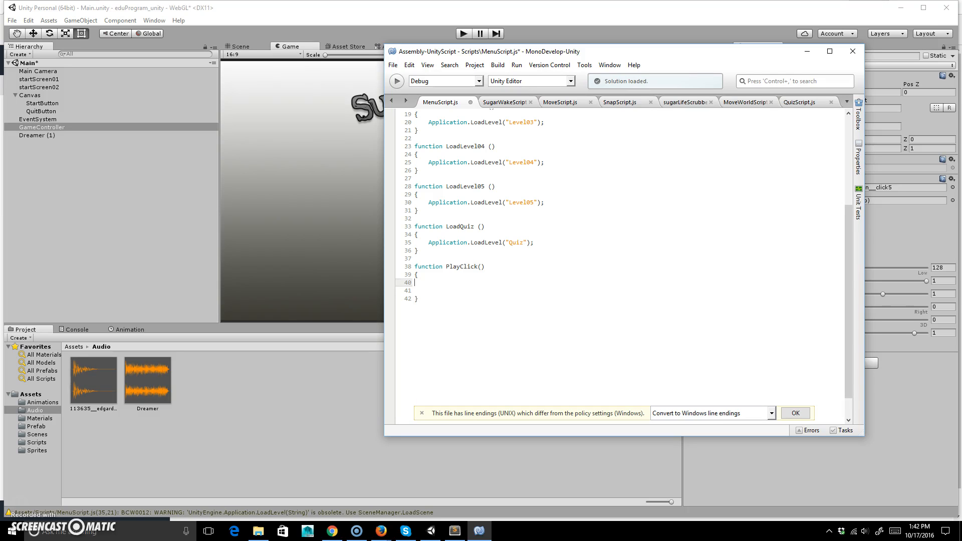
{"action": "type", "text": "v"}
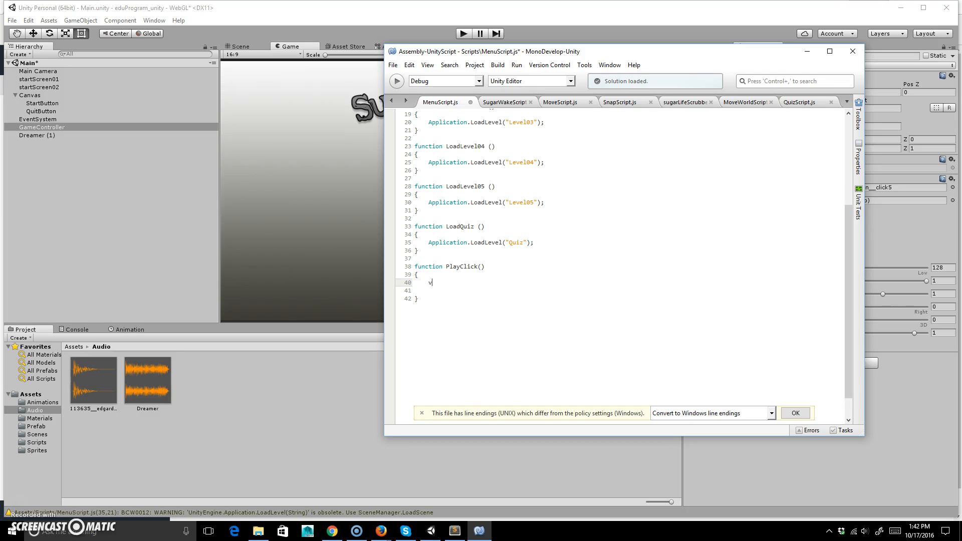
{"action": "type", "text": "ar"}
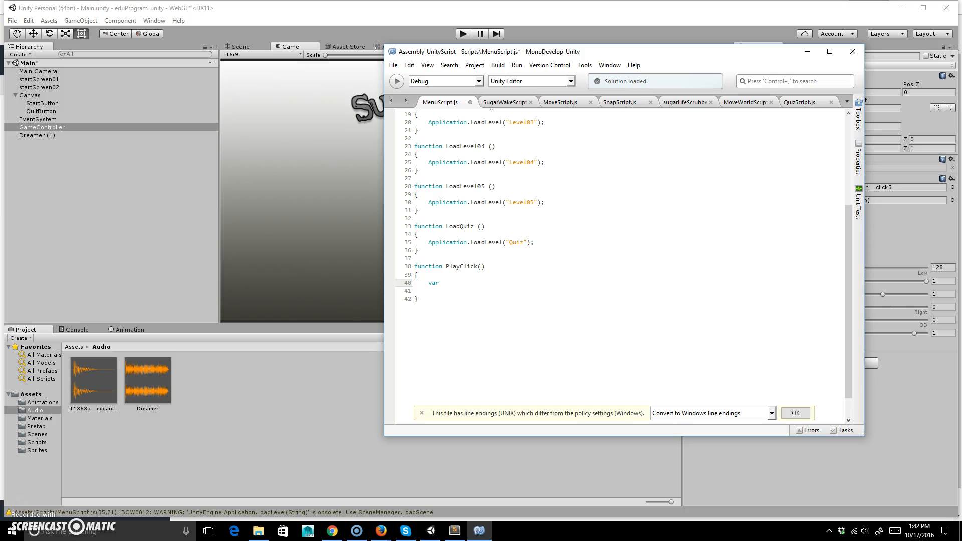
{"action": "type", "text": "audi"}
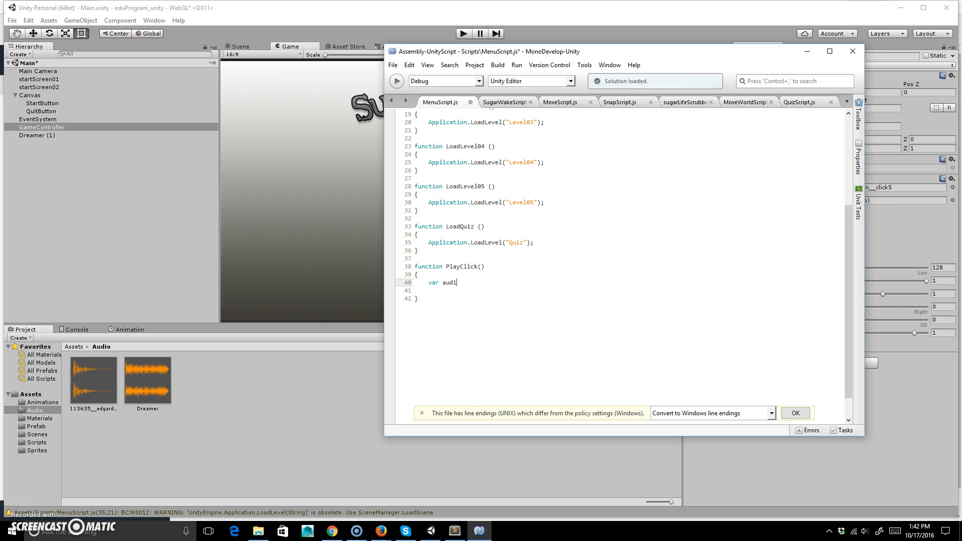
{"action": "type", "text": "o"}
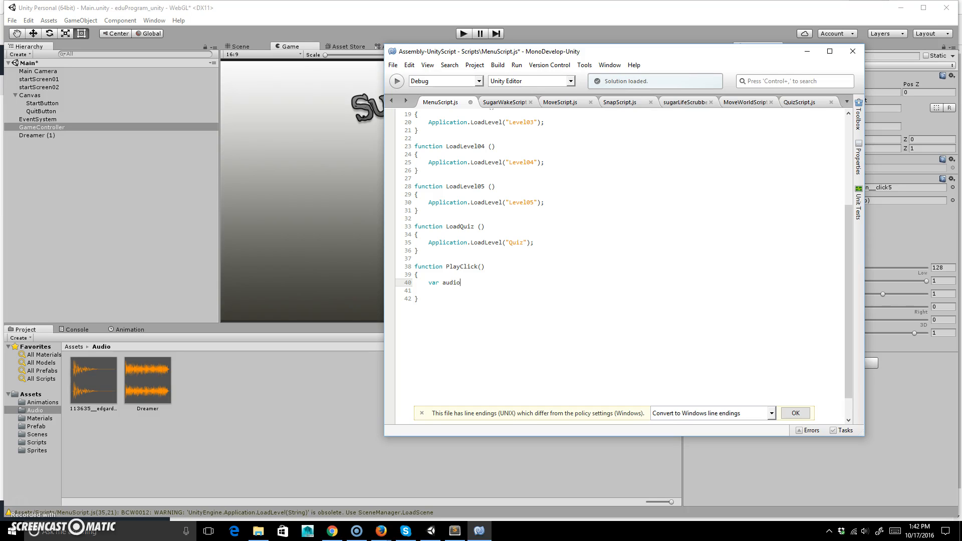
{"action": "type", "text": ":"}
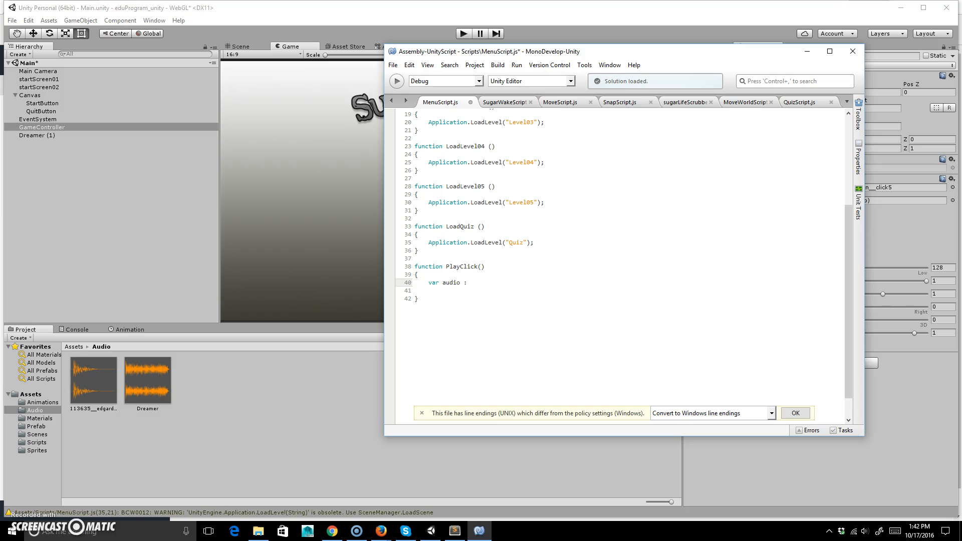
{"action": "type", "text": "AudioS"}
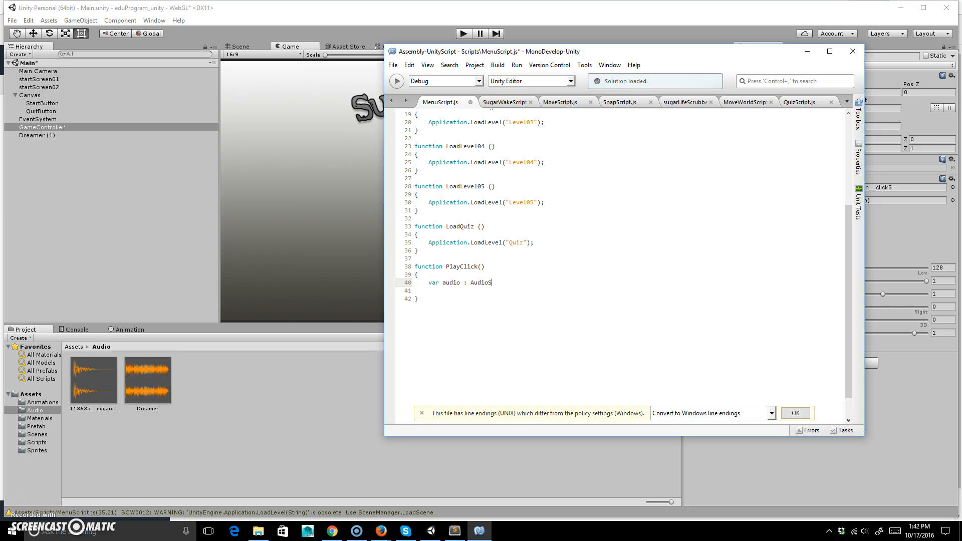
{"action": "type", "text": "ource"}
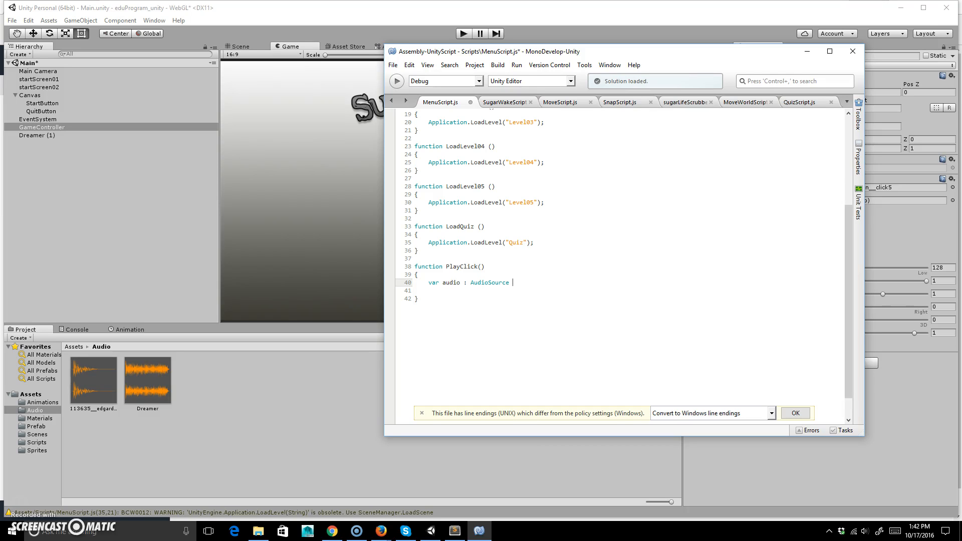
{"action": "type", "text": "="}
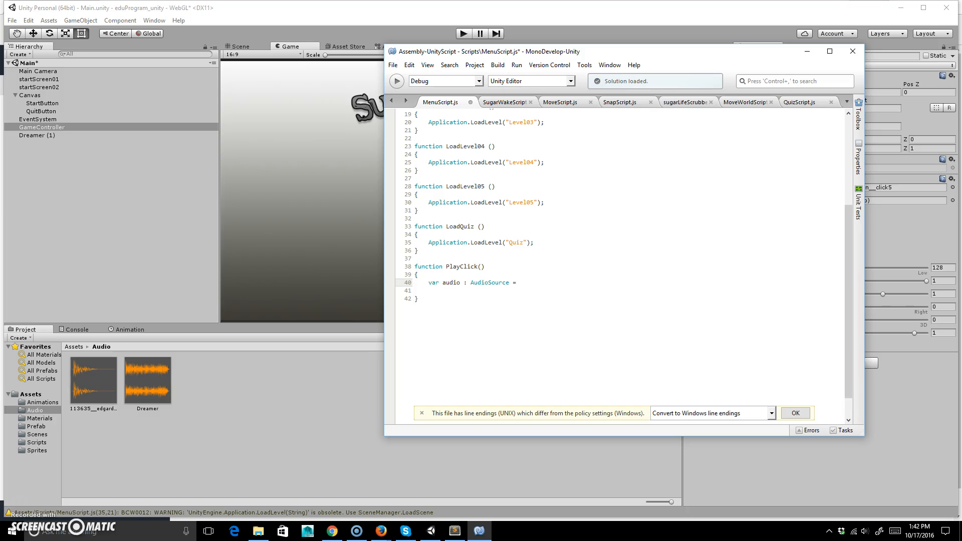
{"action": "type", "text": "GetCom"}
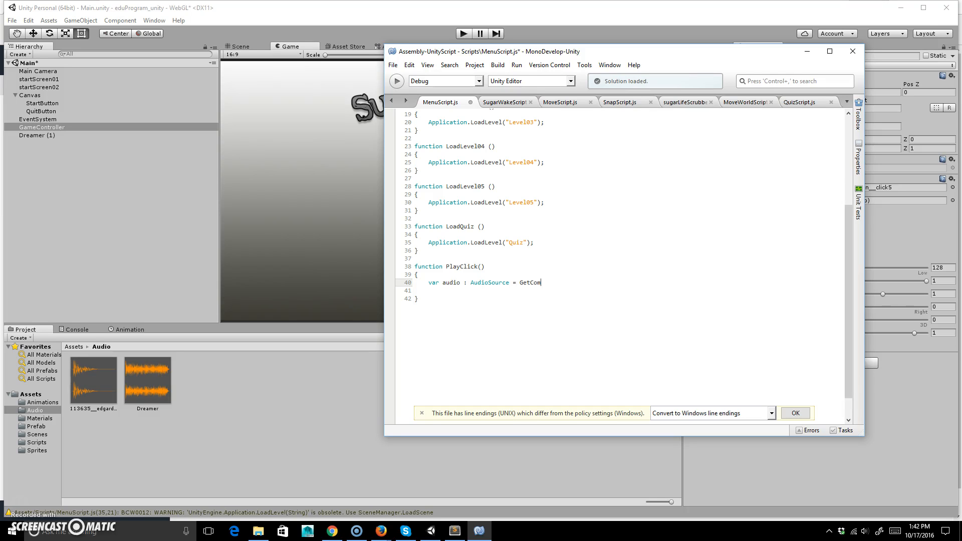
{"action": "type", "text": "ponent"}
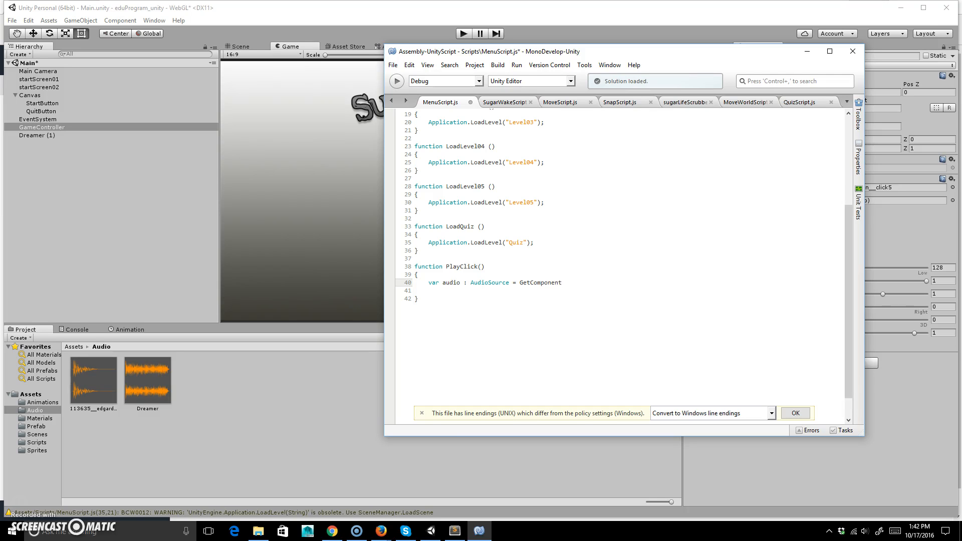
{"action": "type", "text": "."}
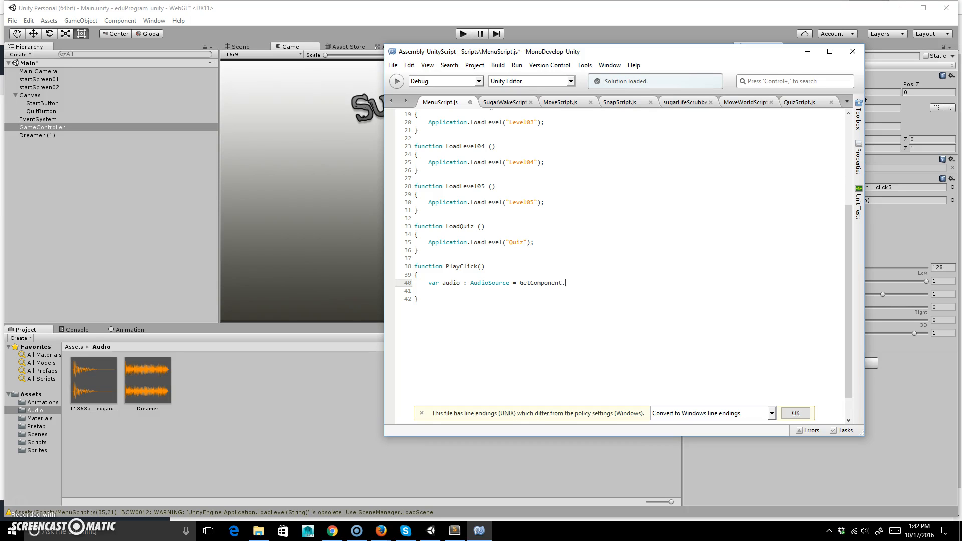
{"action": "type", "text": "<"}
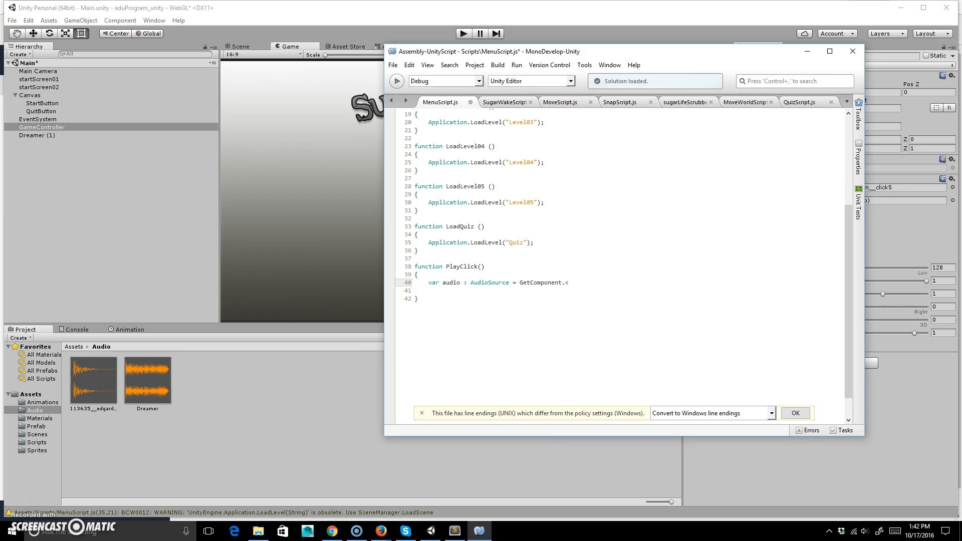
{"action": "type", "text": "AudioSource("}
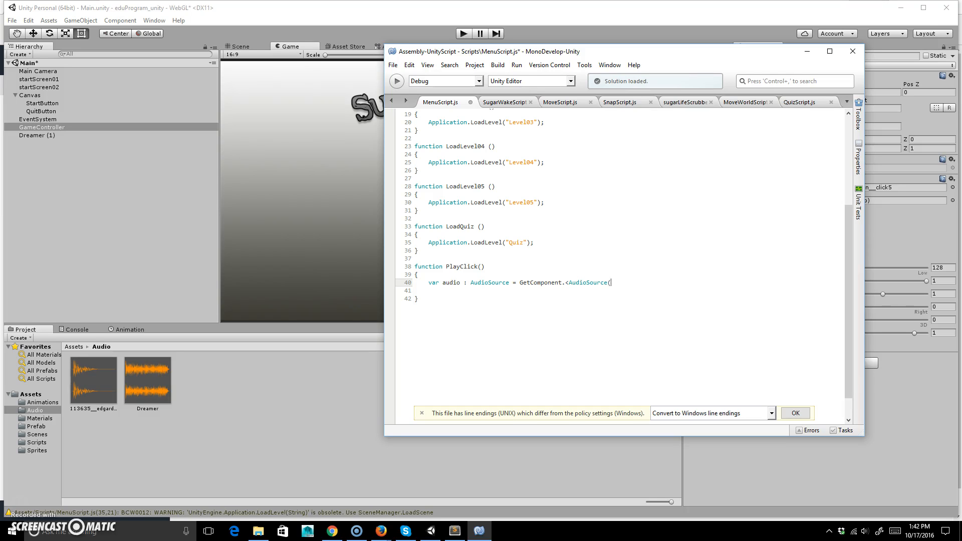
{"action": "type", "text": ");"}
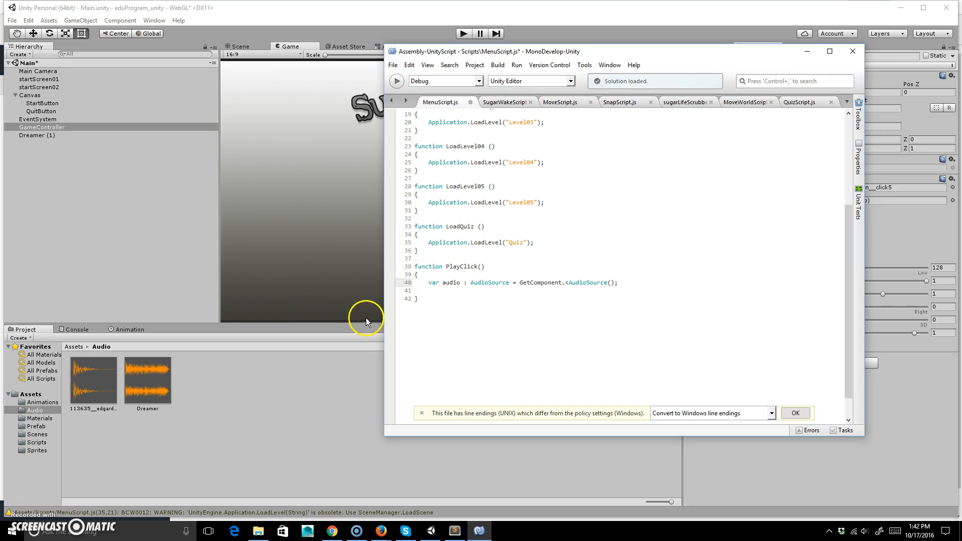
- Check the GetComponent call and add audio.Play(); to finish PlayClick
{"action": "double_click", "coordinate": [542, 282]}
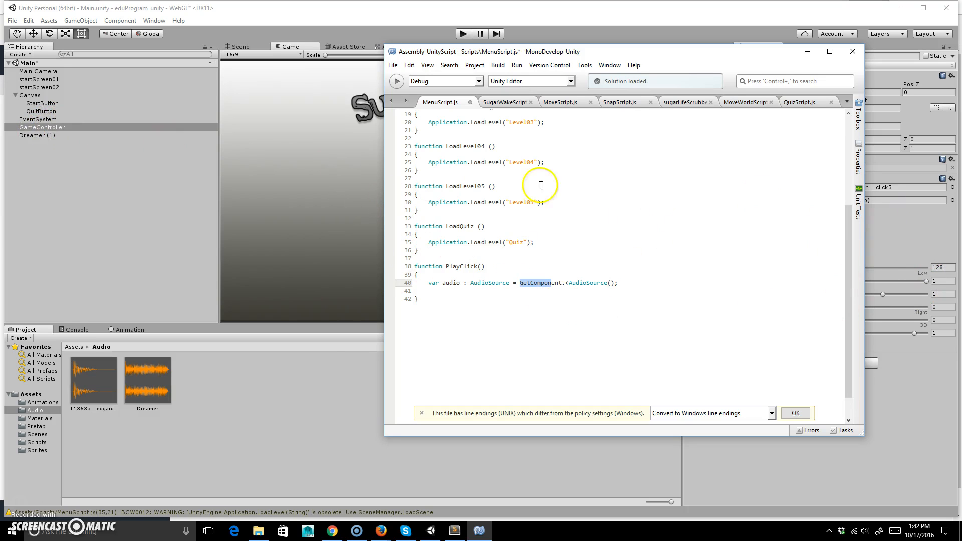
{"action": "mouse_move", "coordinate": [472, 283]}
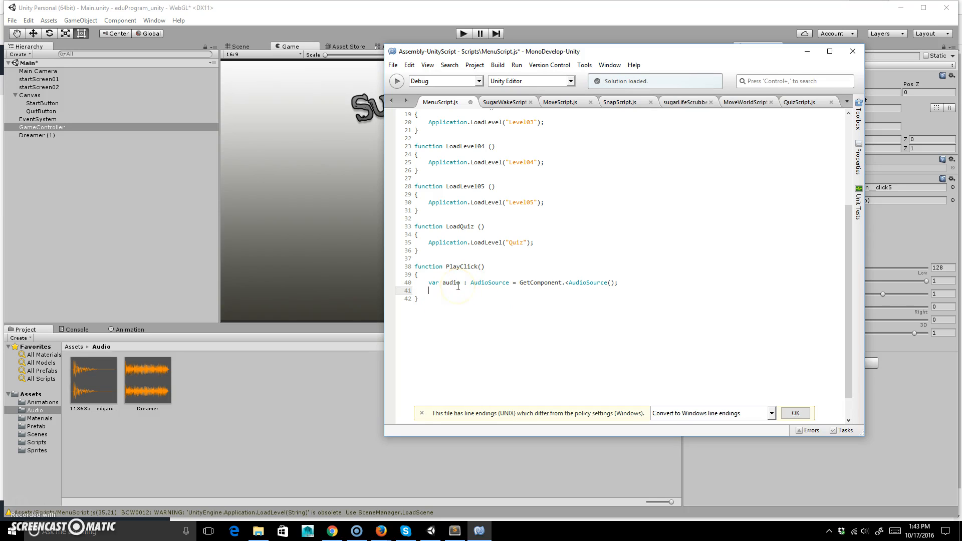
{"action": "type", "text": "audio.P"}
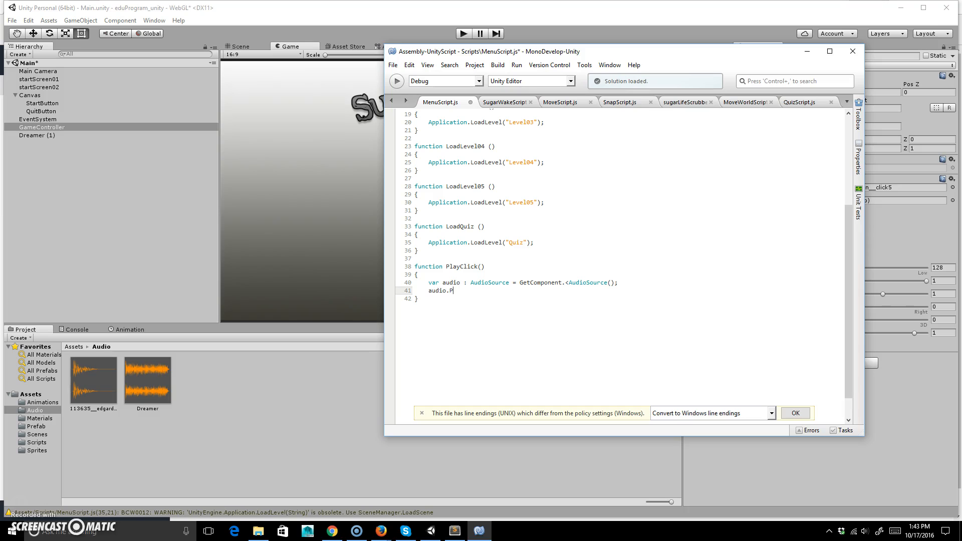
{"action": "type", "text": "lay()"}
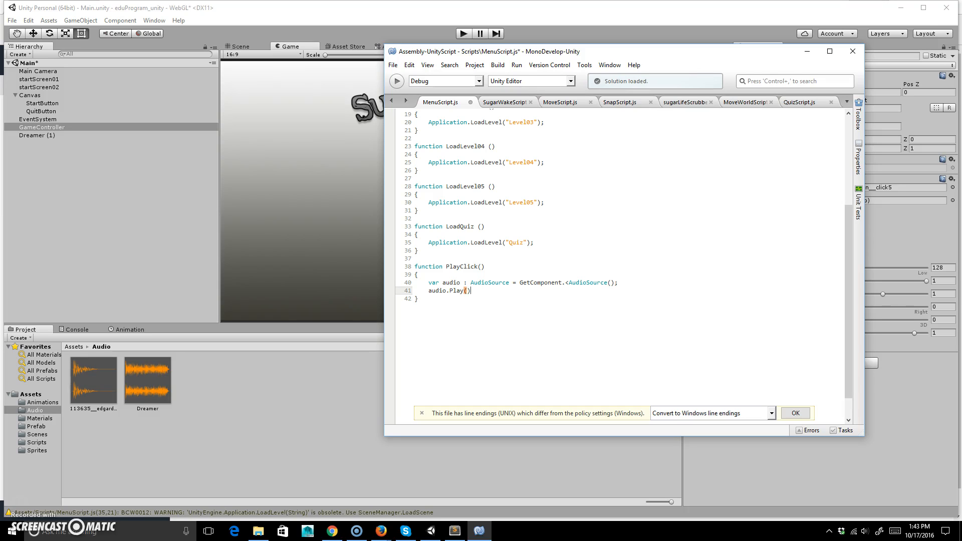
{"action": "type", "text": ";"}
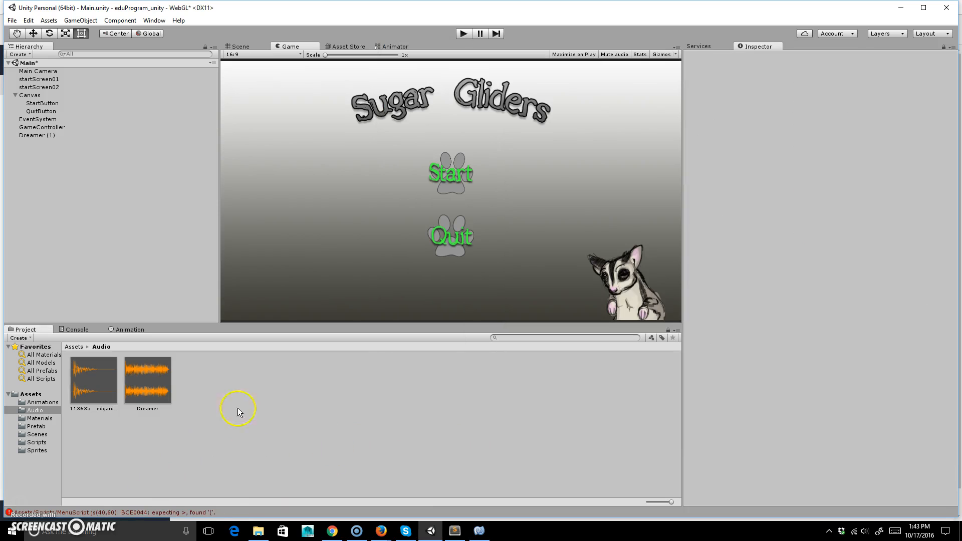
{"action": "mouse_move", "coordinate": [453, 514]}
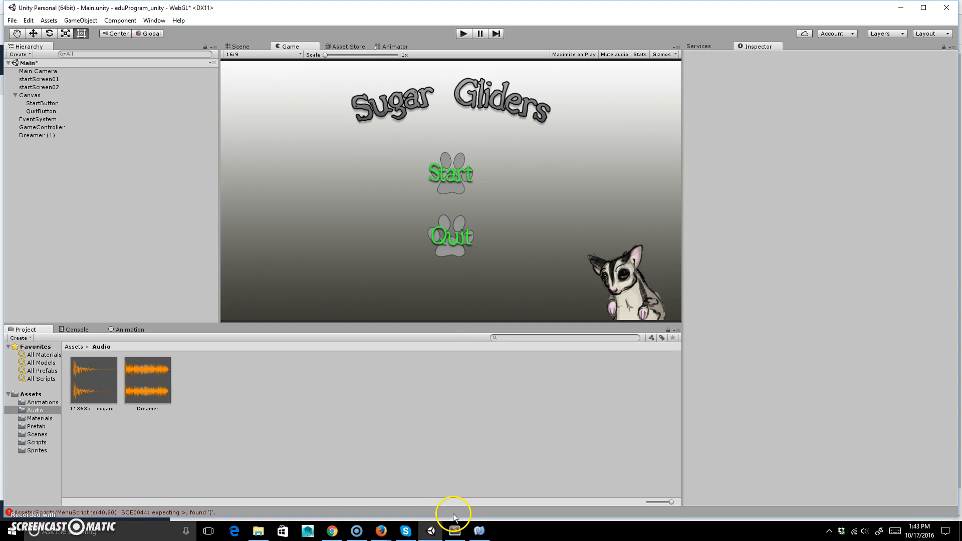
- Add the missing '>' after AudioSource in GetComponent so MenuScript compiles
{"action": "left_click", "coordinate": [454, 531]}
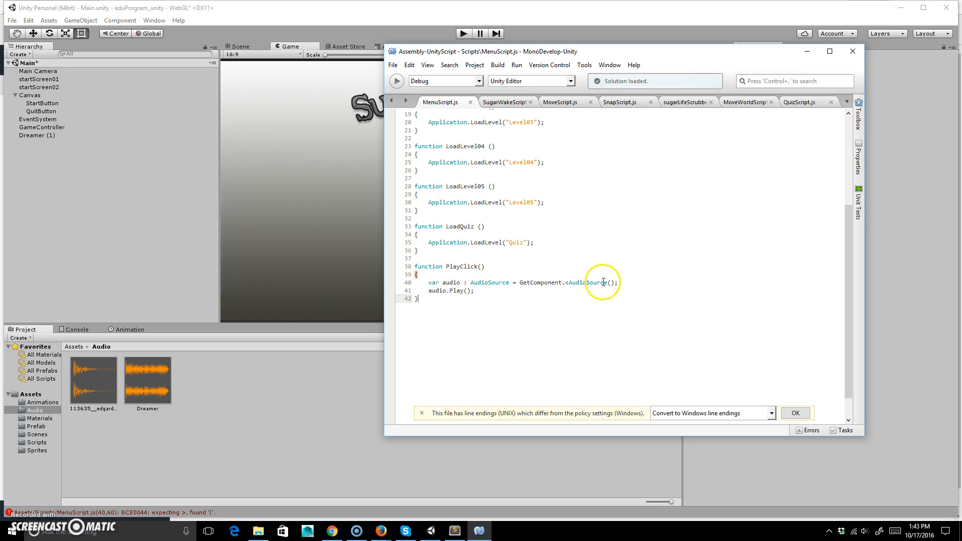
{"action": "type", "text": ">"}
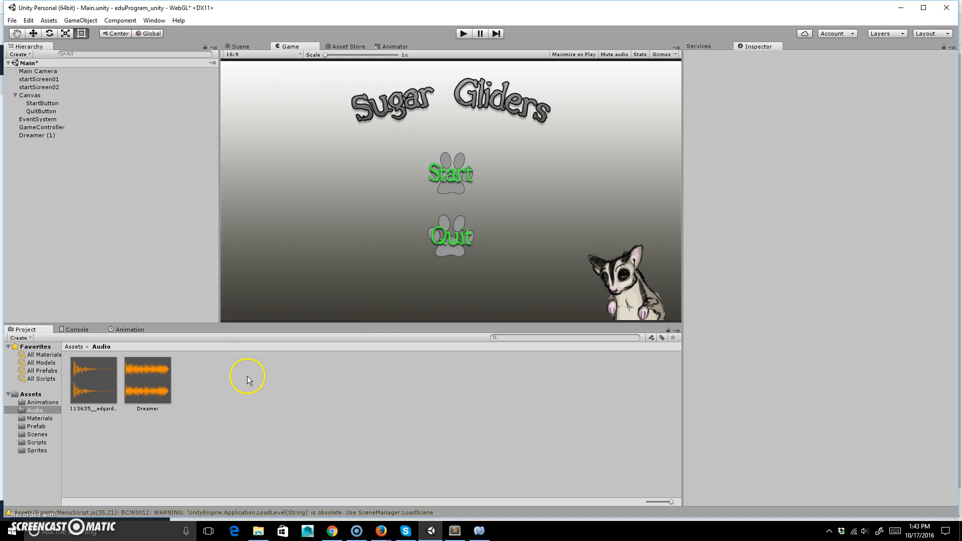
- Add a second On Click action to StartButton and browse MenuScript's functions for PlayClick
{"action": "left_click", "coordinate": [42, 103]}
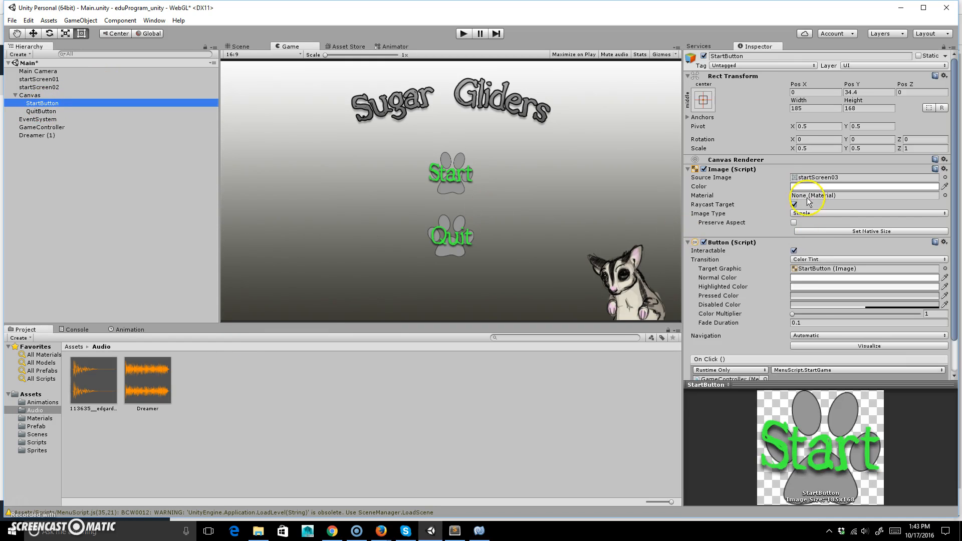
{"action": "scroll", "scroll_direction": "down", "scroll_amount": 3}
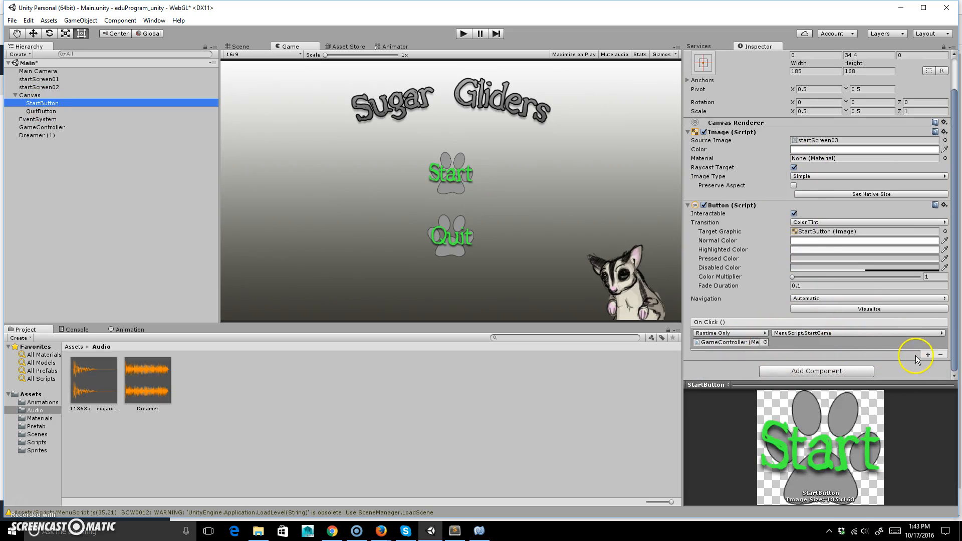
{"action": "left_click", "coordinate": [928, 355]}
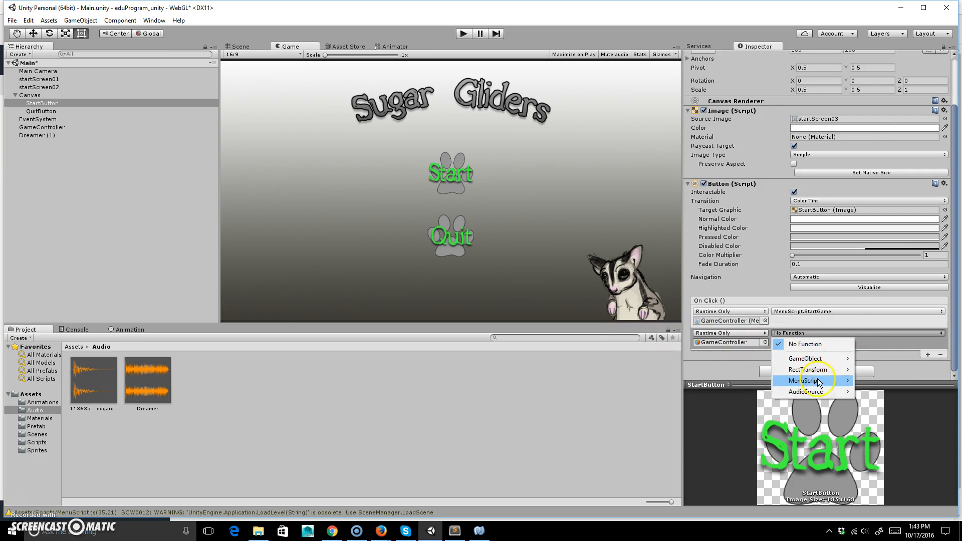
{"action": "left_click", "coordinate": [806, 392]}
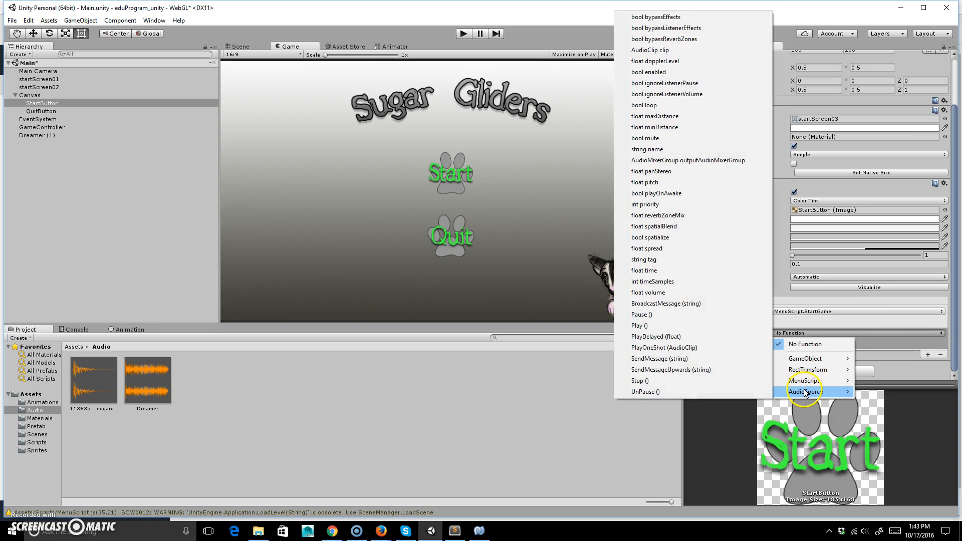
{"action": "left_click", "coordinate": [804, 381]}
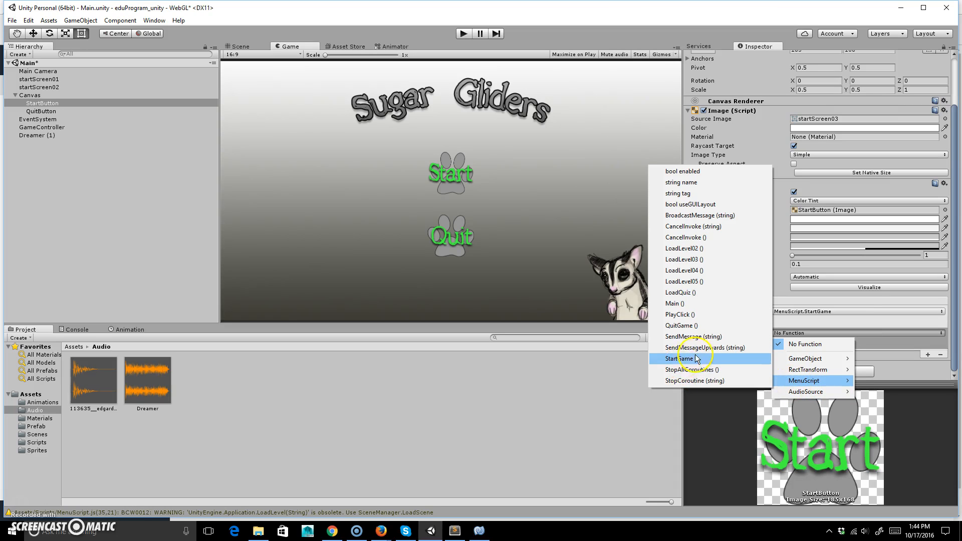
{"action": "mouse_move", "coordinate": [697, 356]}
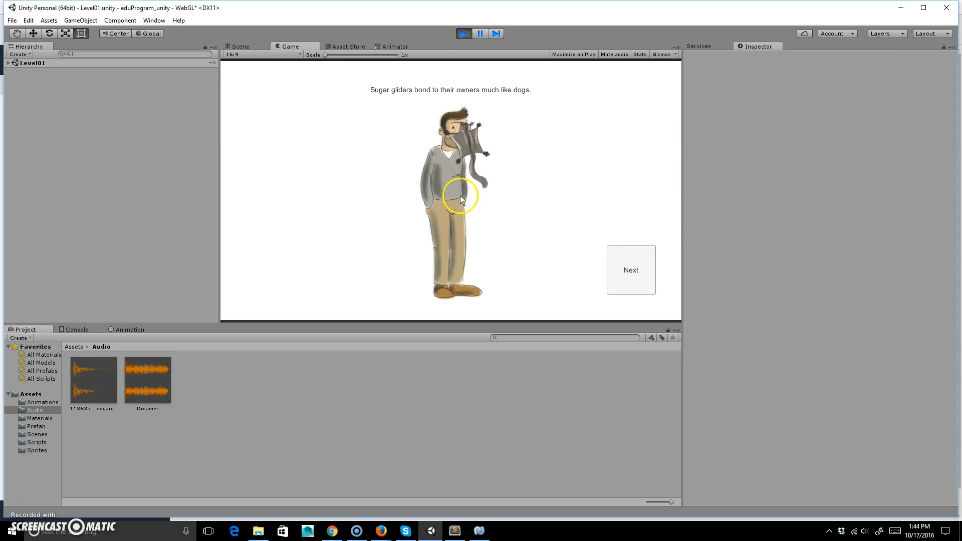
- Play-test the menu so Start loads Level01, then stop the run
{"action": "left_click", "coordinate": [463, 33]}
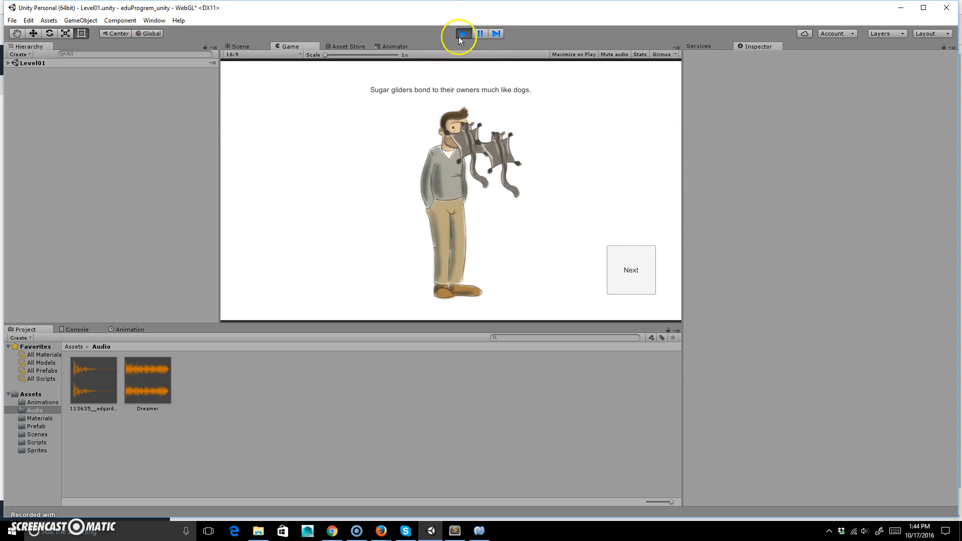
{"action": "left_click", "coordinate": [463, 33]}
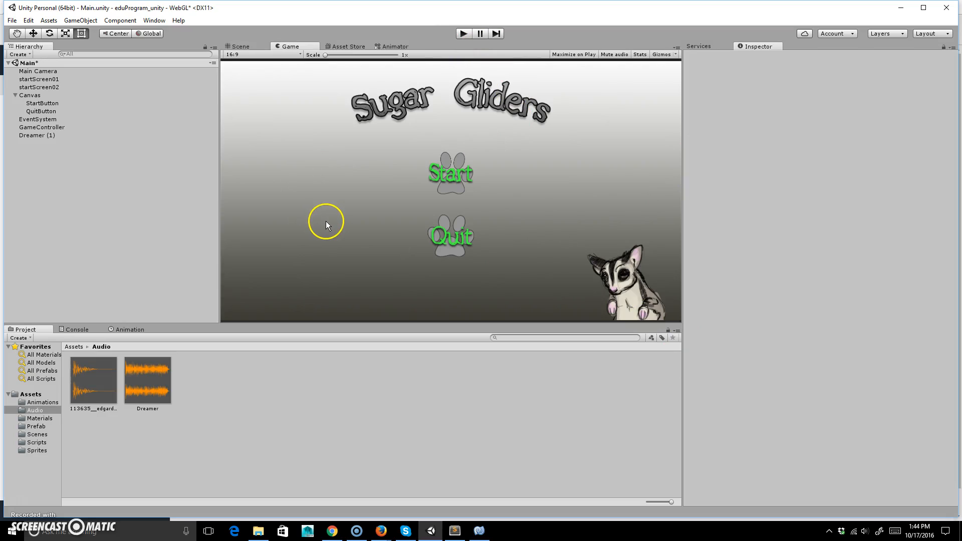
{"action": "mouse_move", "coordinate": [87, 477]}
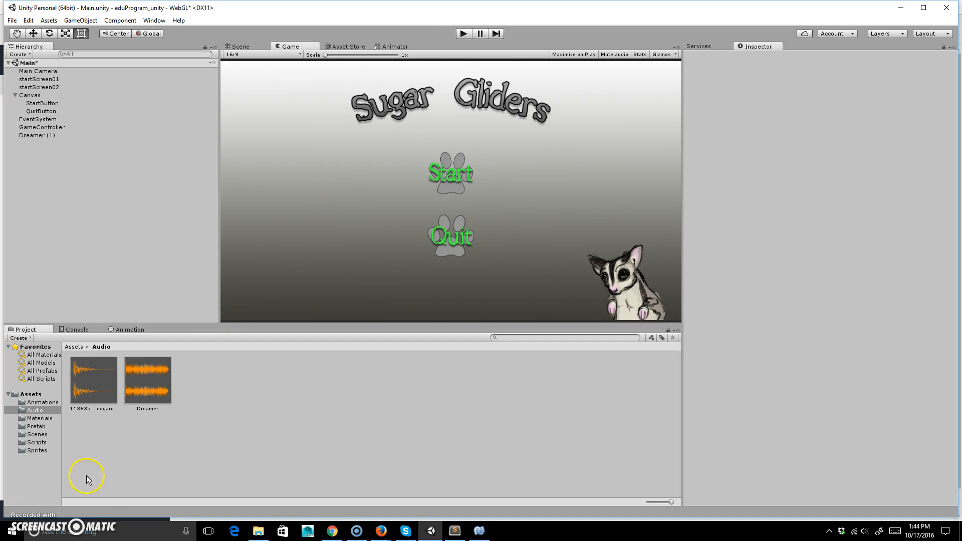